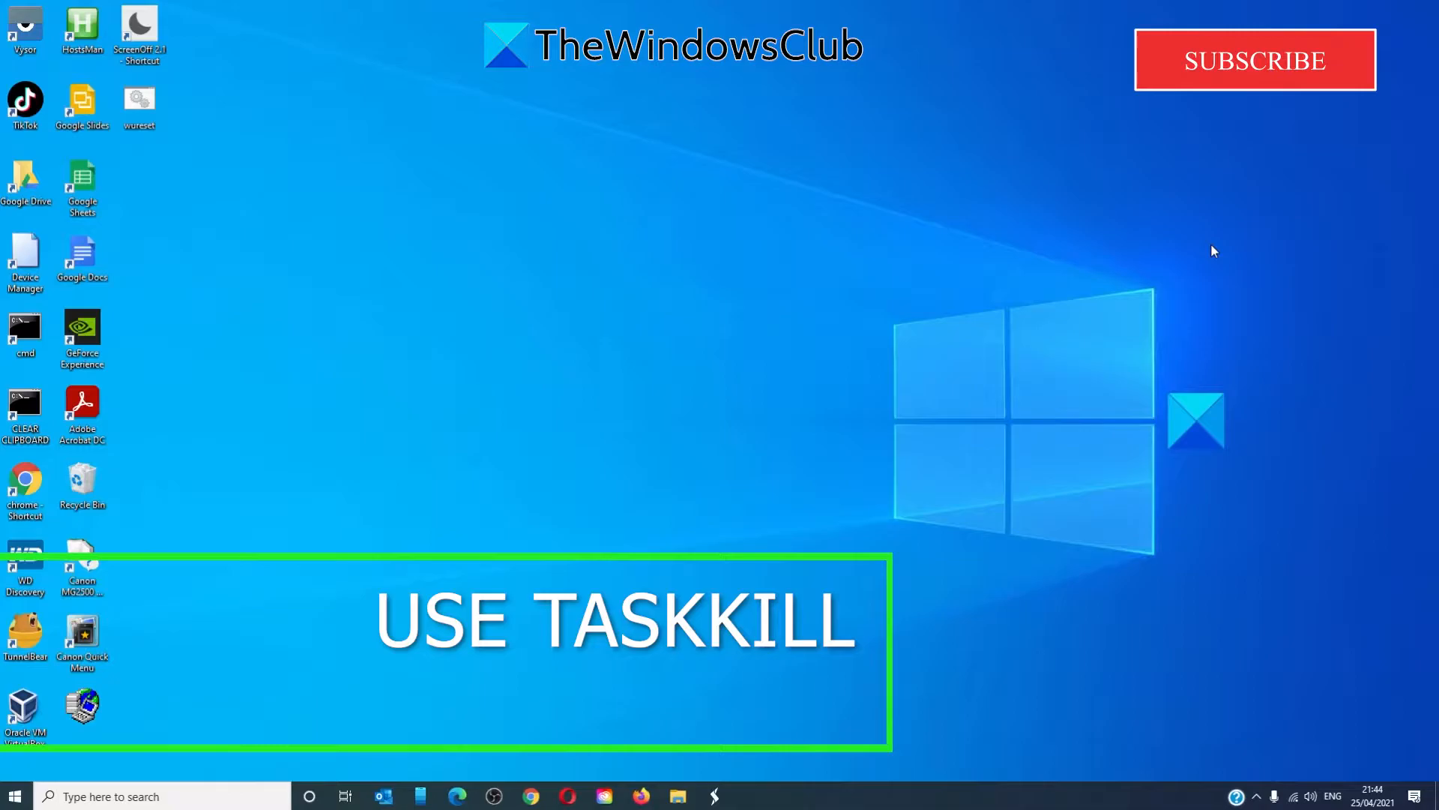
mouse_move(58, 402)
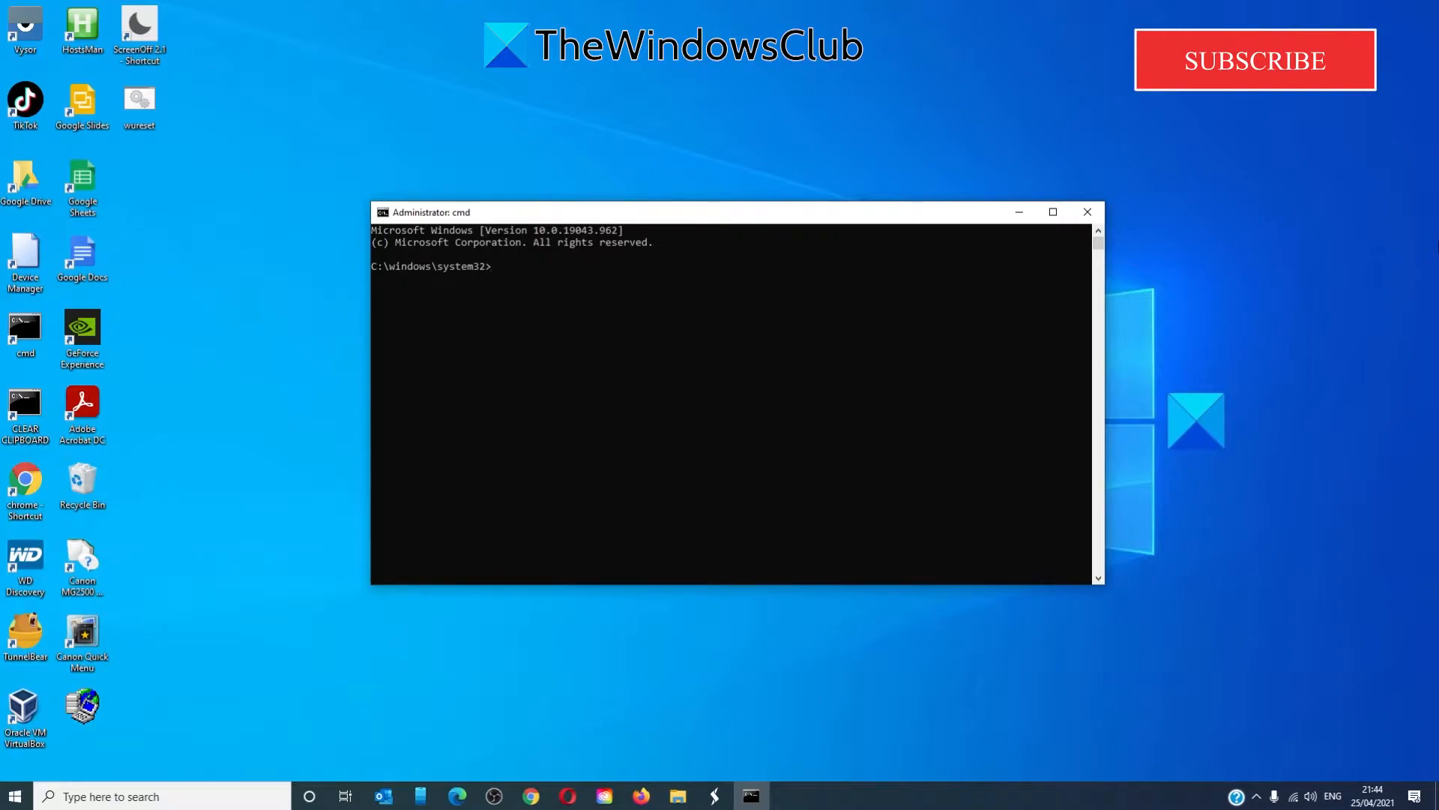
Type taskkill /im "processname" at the Command Prompt without running it
text(taskkill /im)
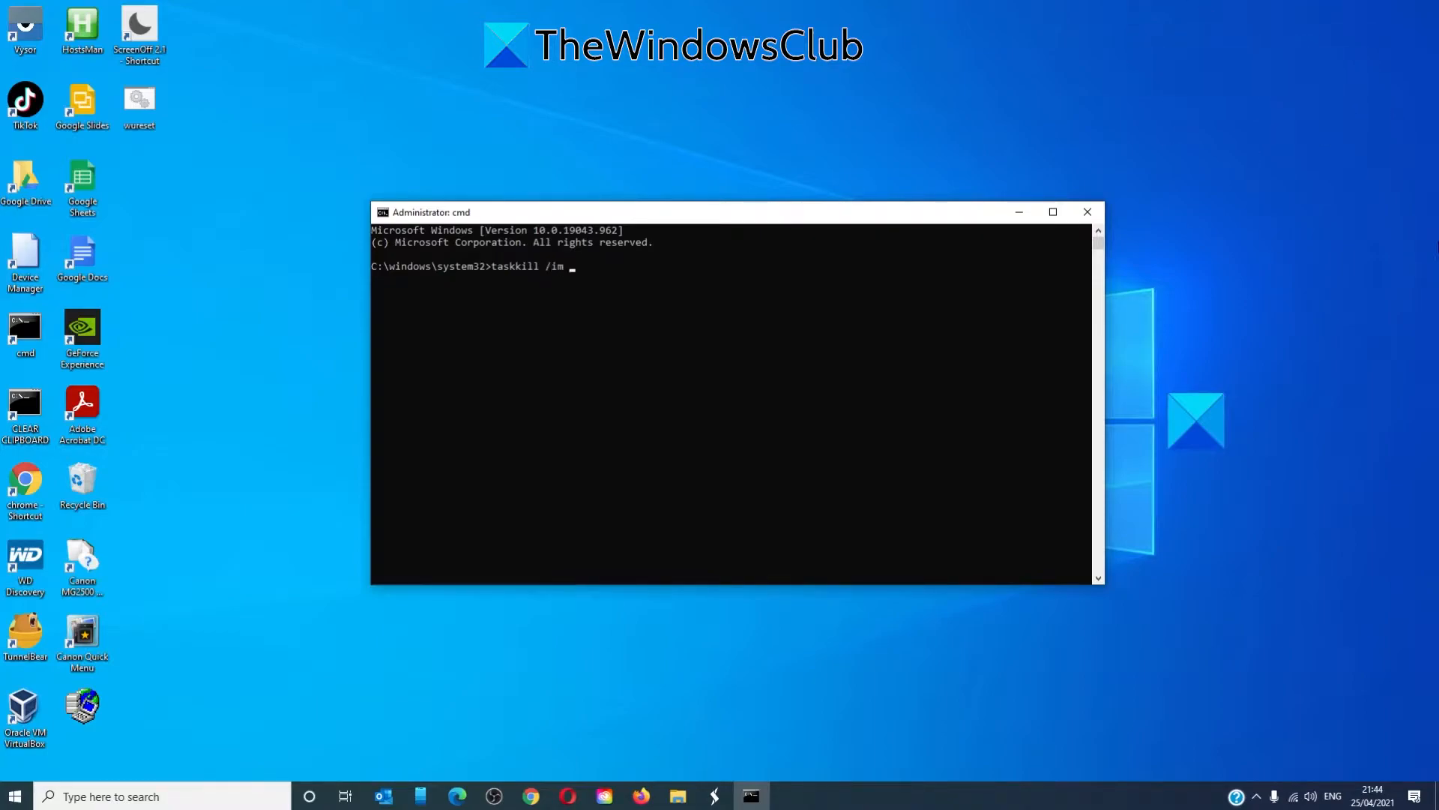
text(")
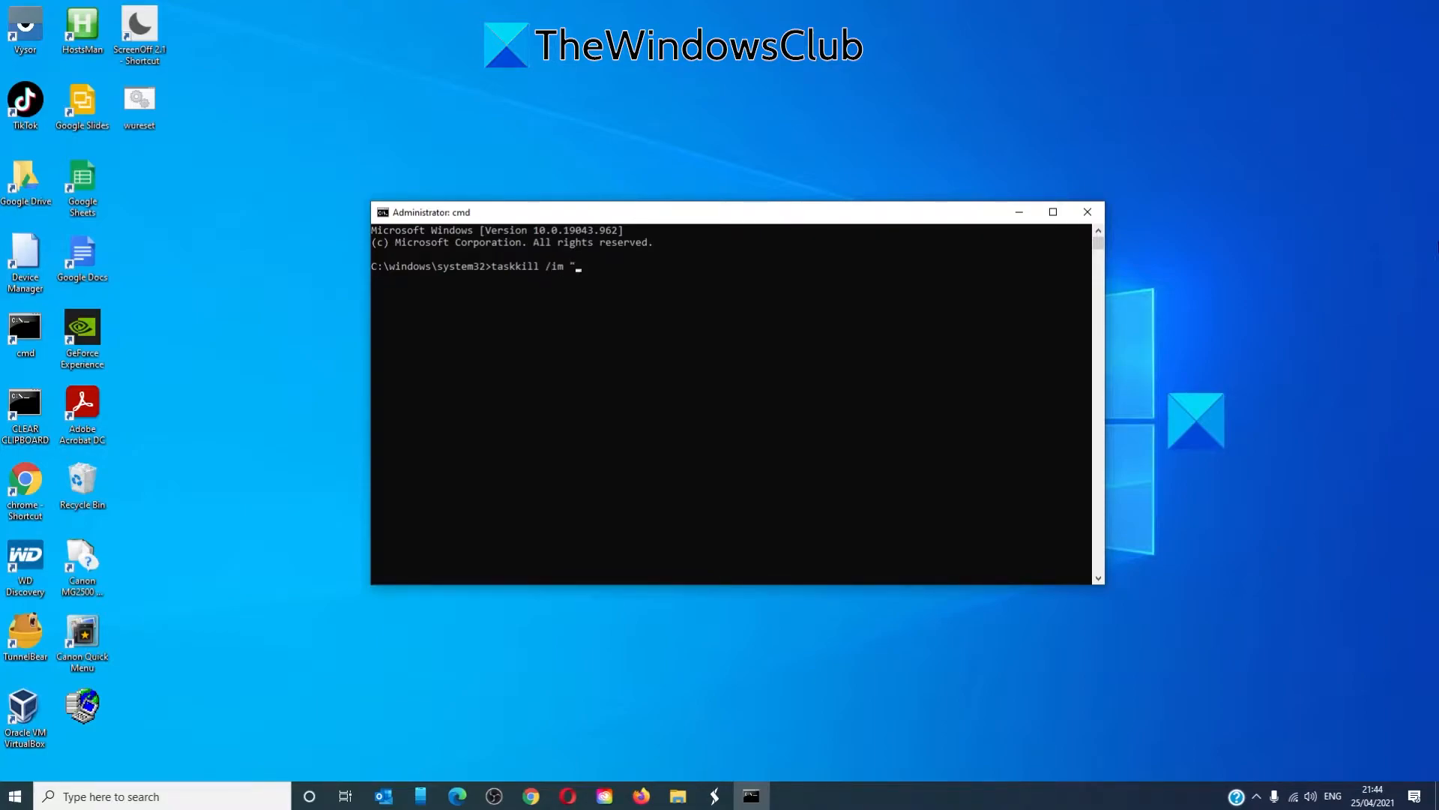
text(proces)
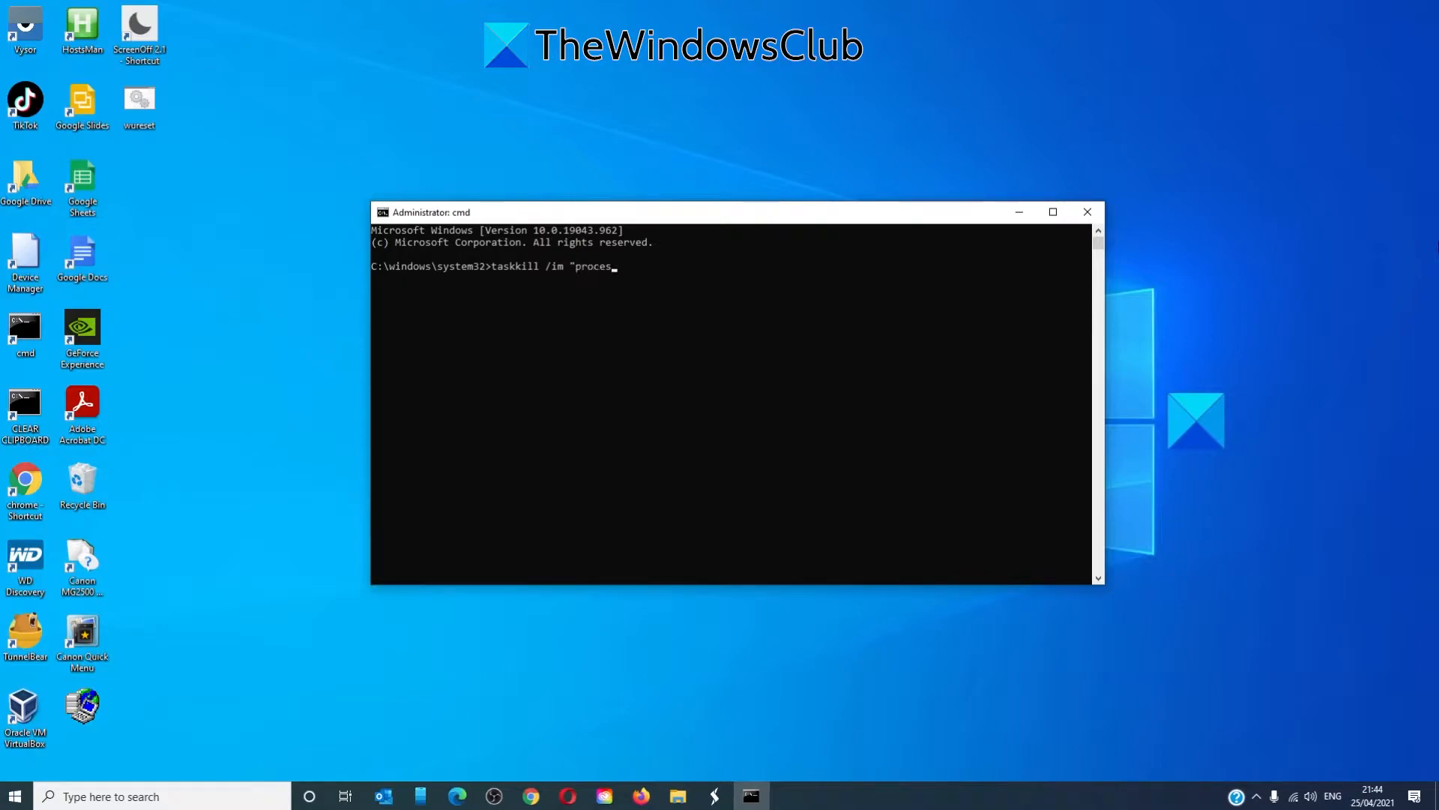
text(s)
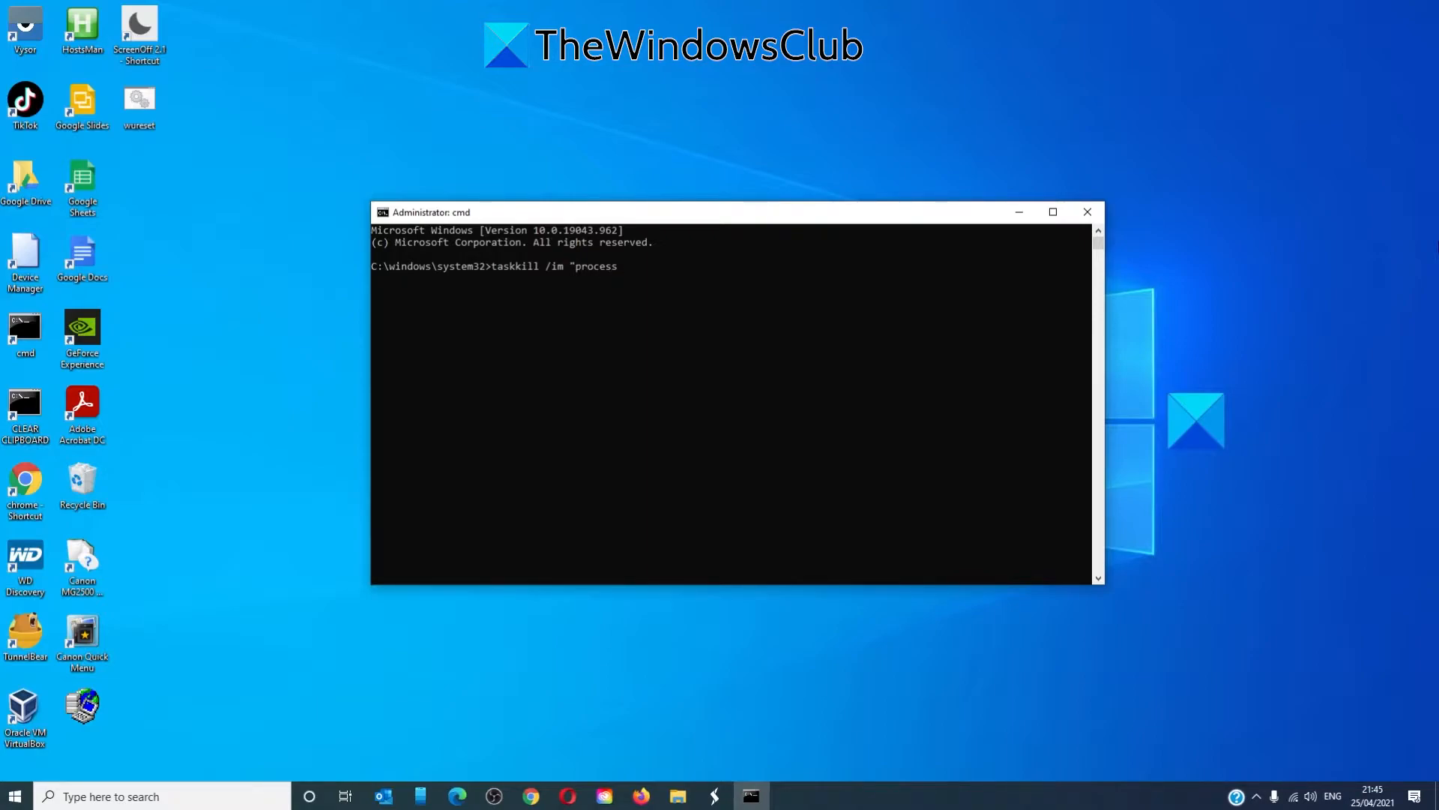
text(name")
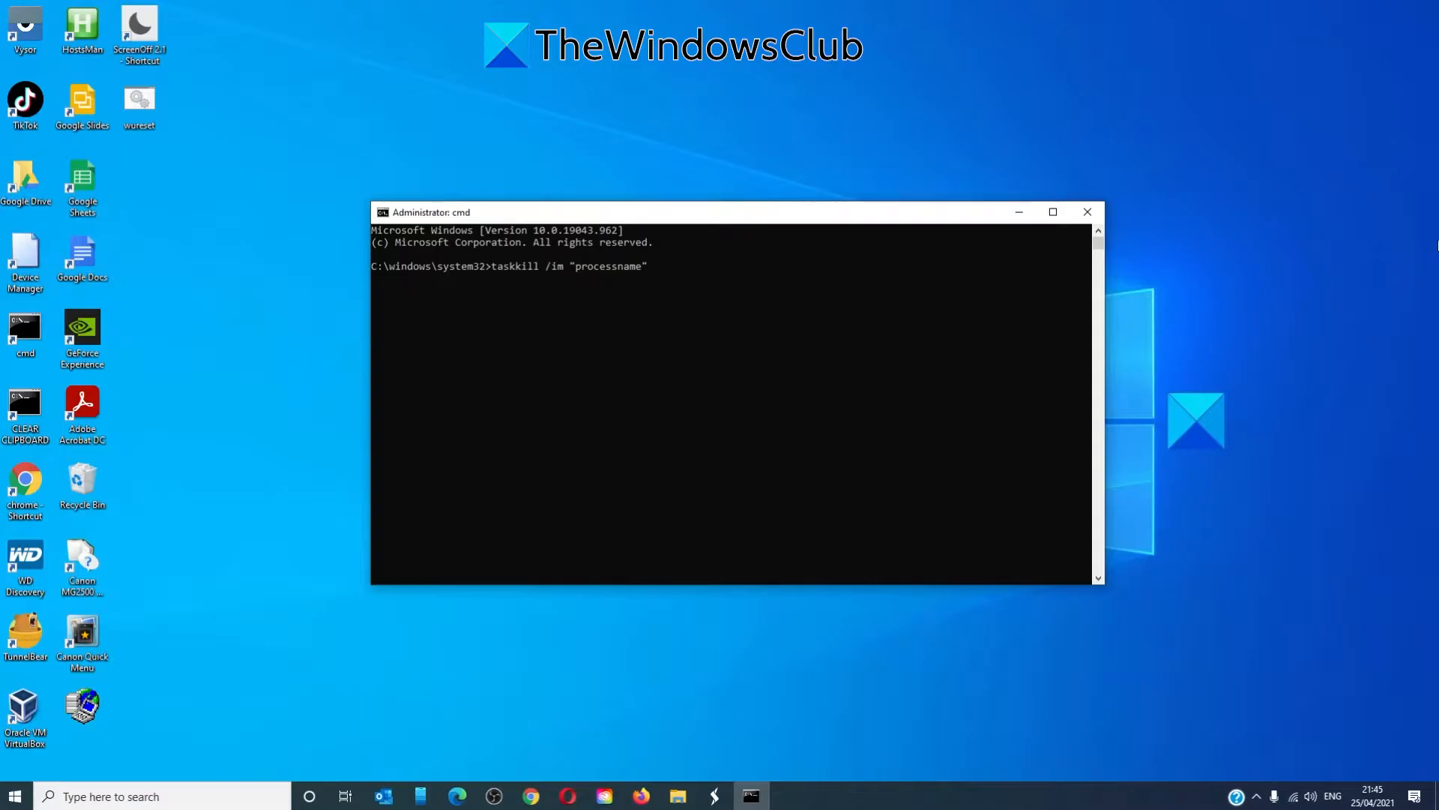
mouse_move(1409, 765)
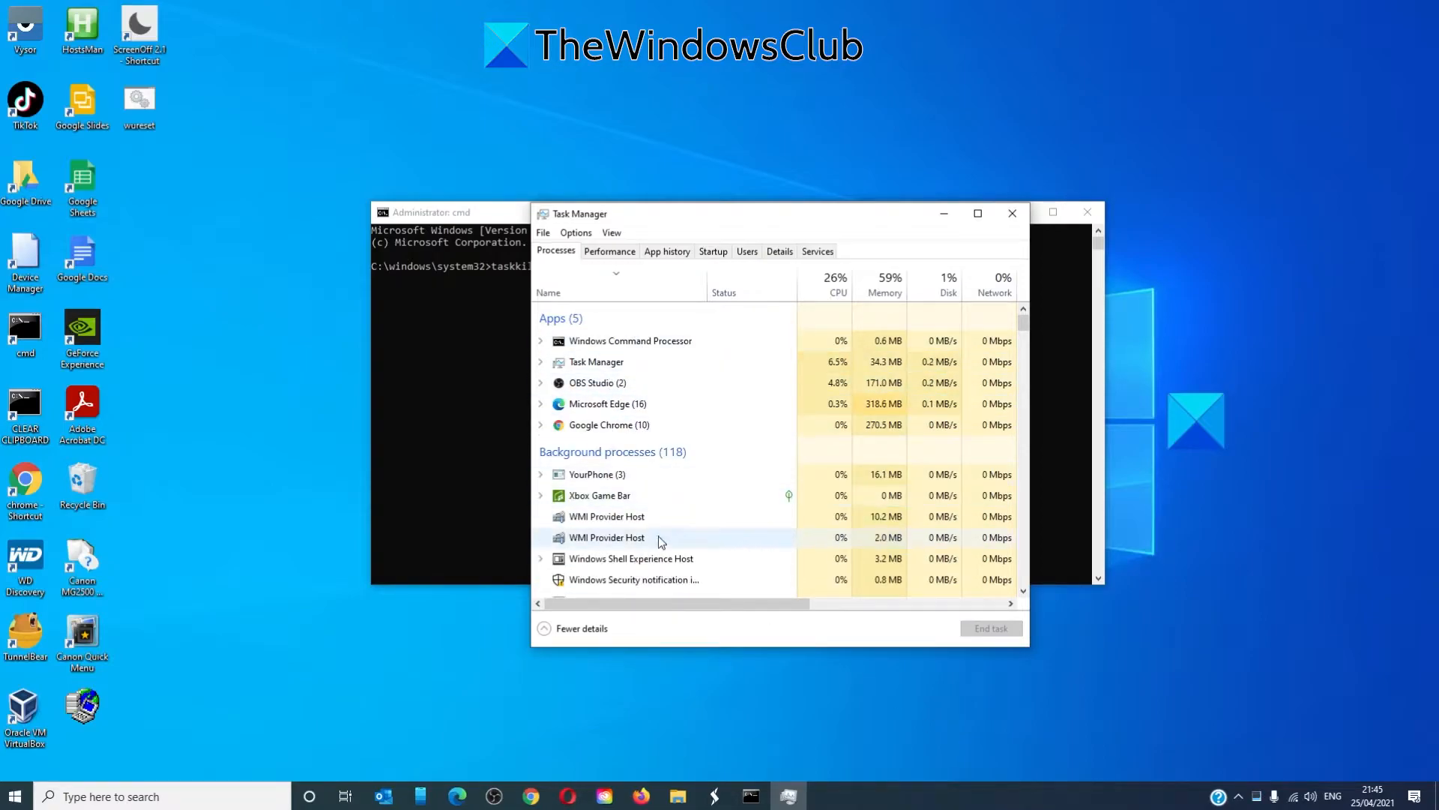
scroll(down, 3)
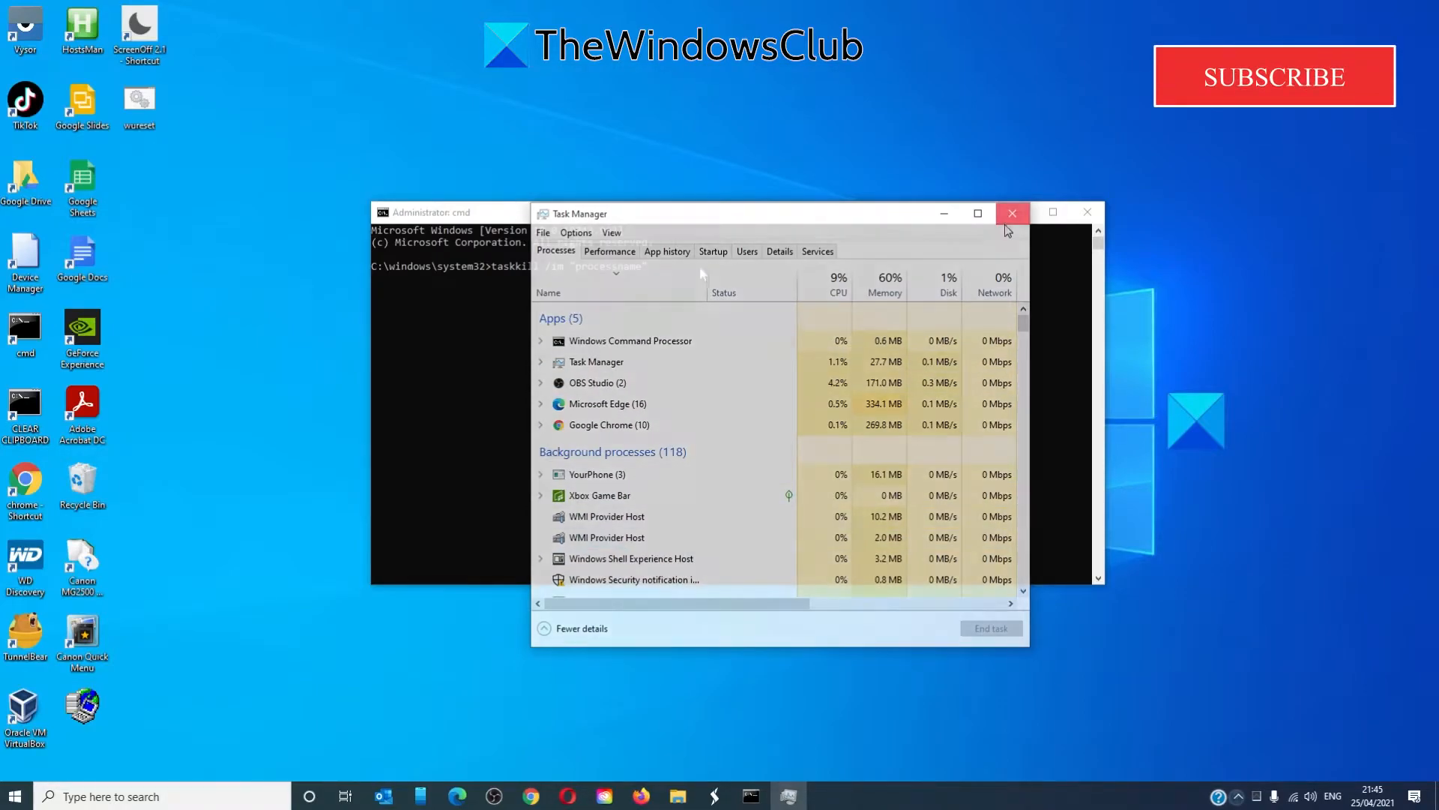
click(1012, 213)
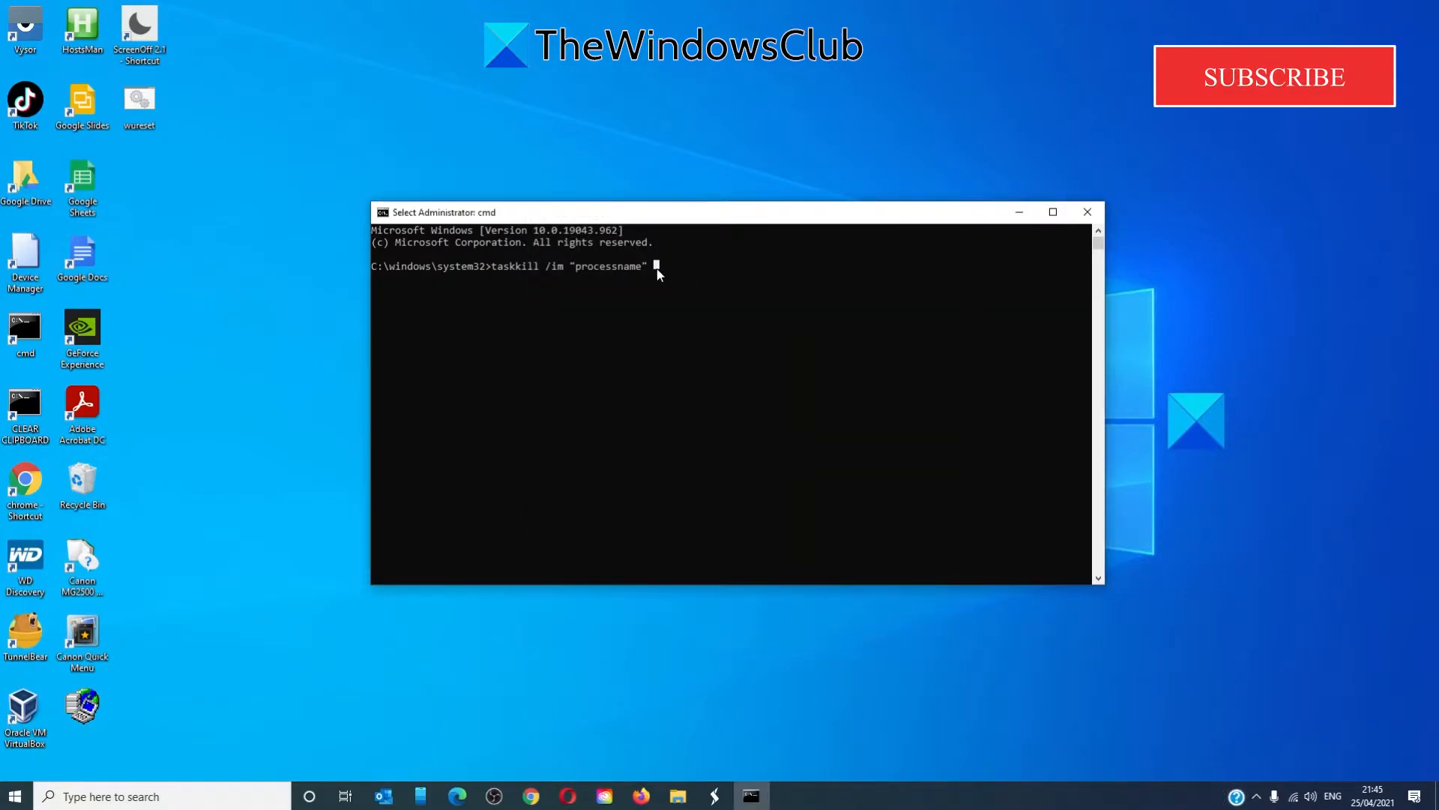
Append /t /f so taskkill also ends child processes and forces termination
text(/)
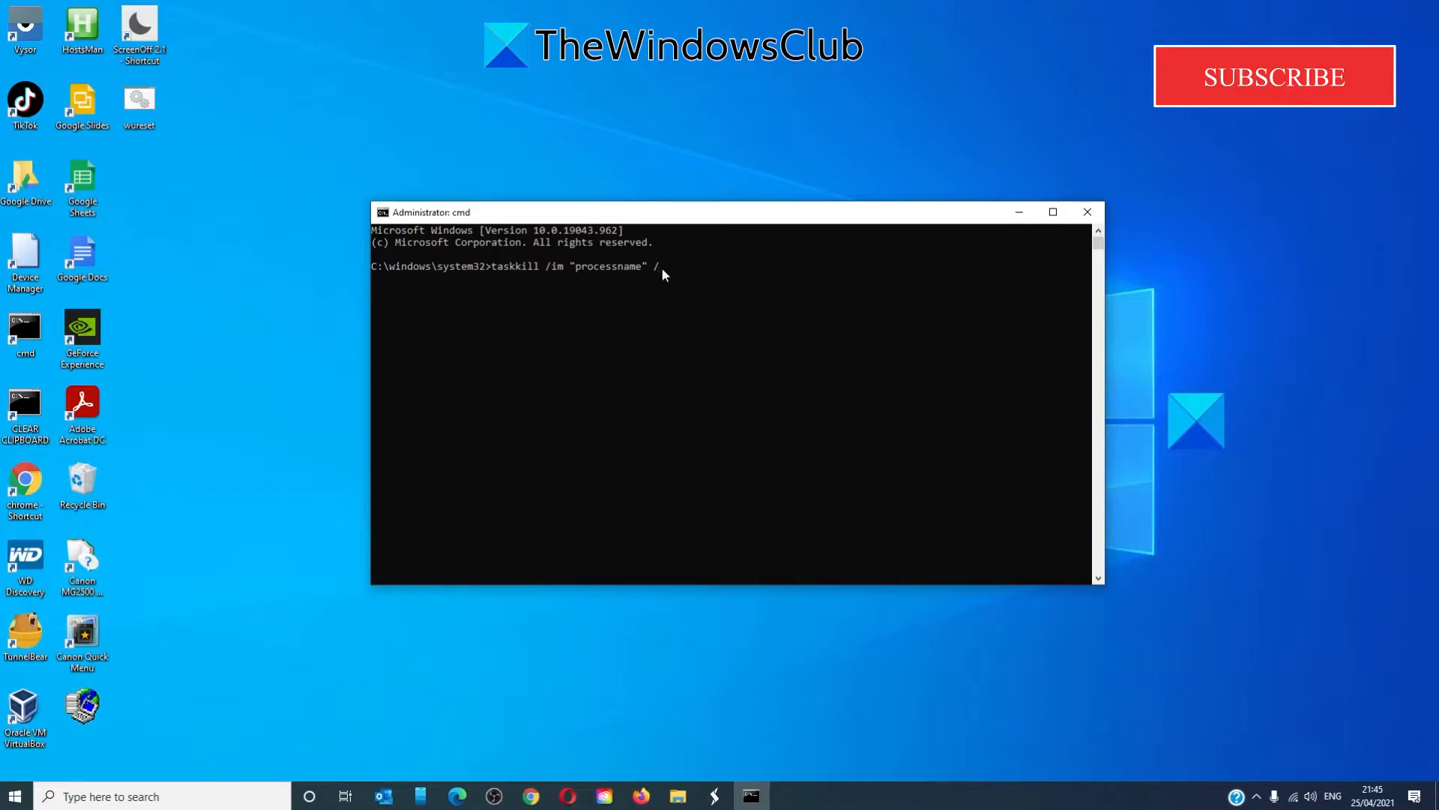
text(t /f)
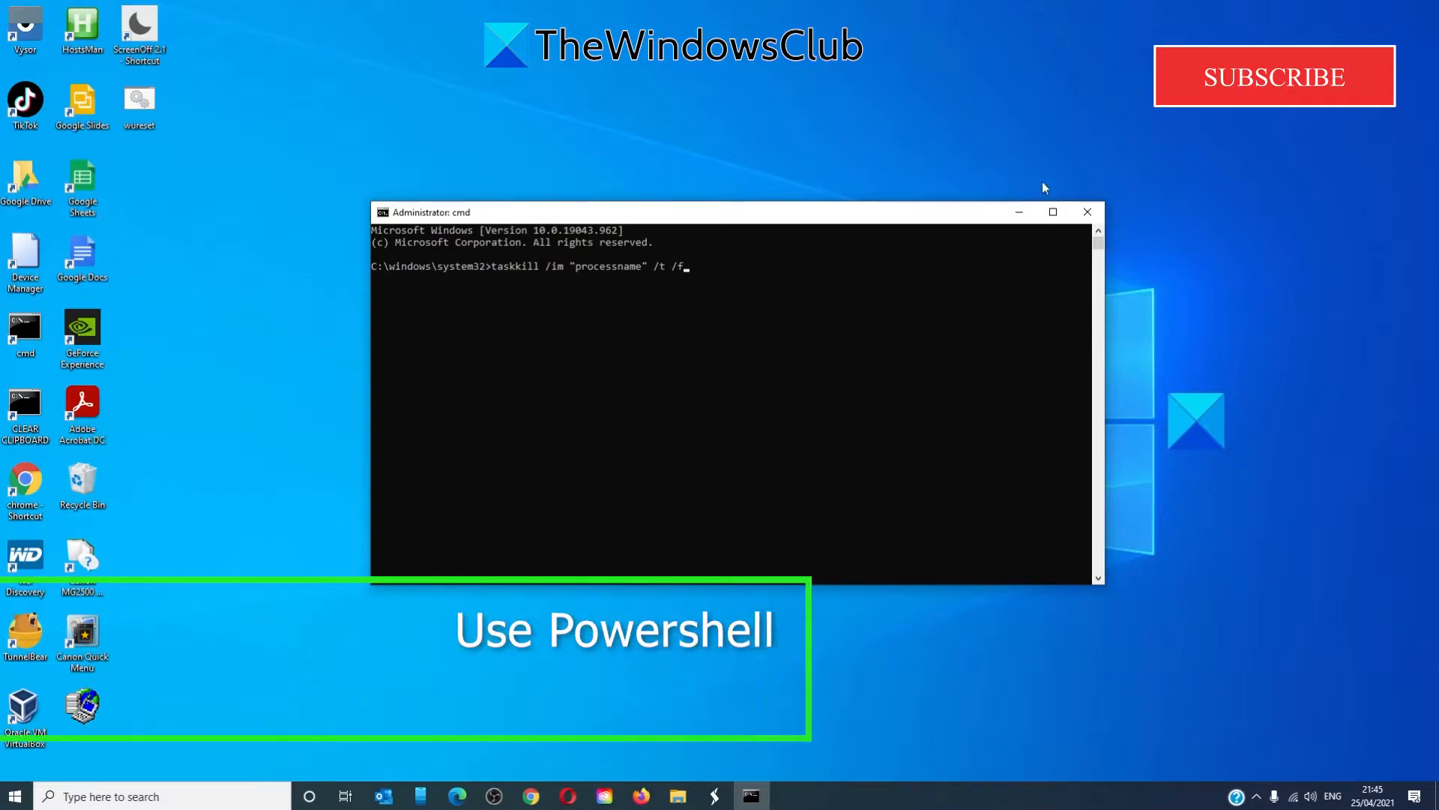
click(1087, 211)
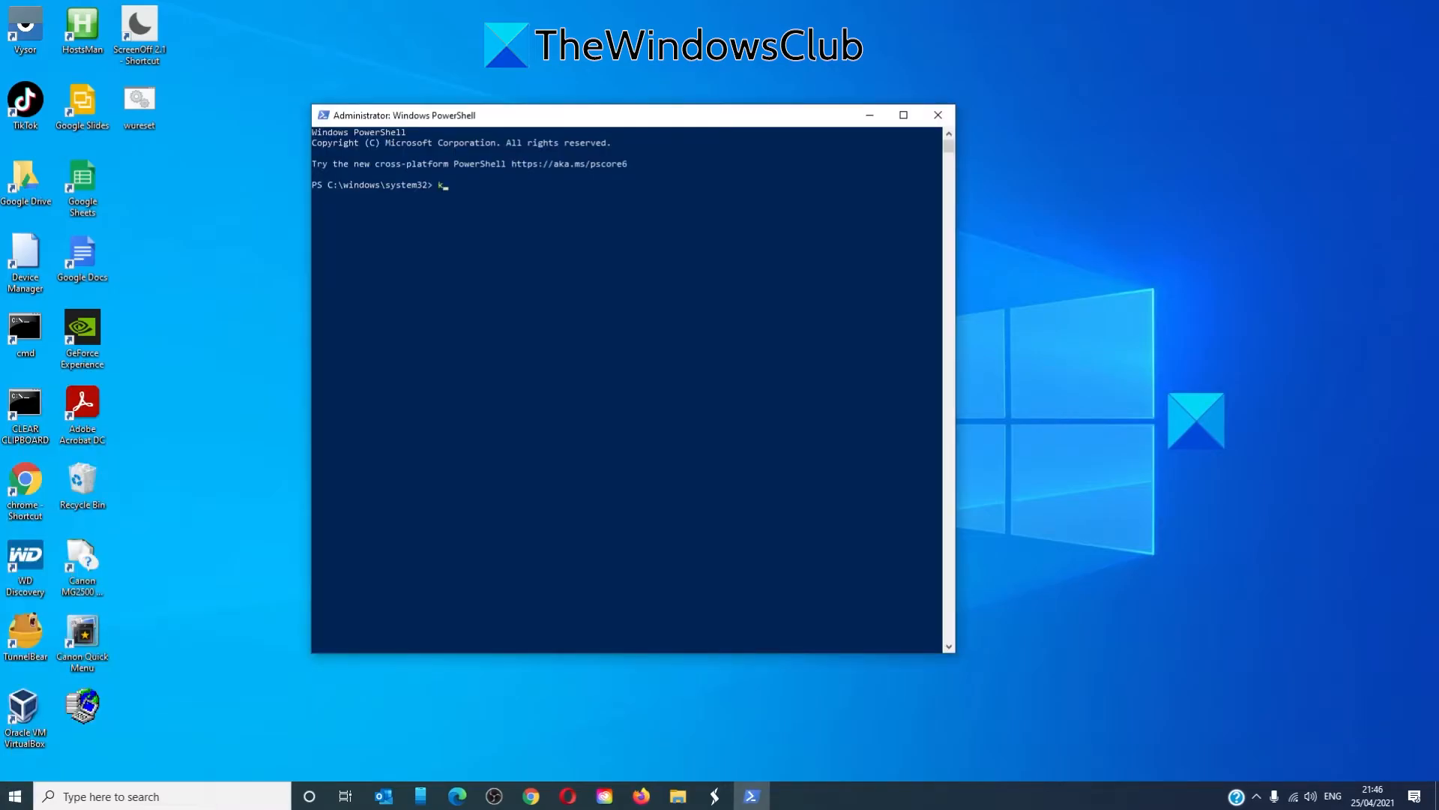
Type kill -id at the administrator PowerShell prompt without running it
text(ill -i)
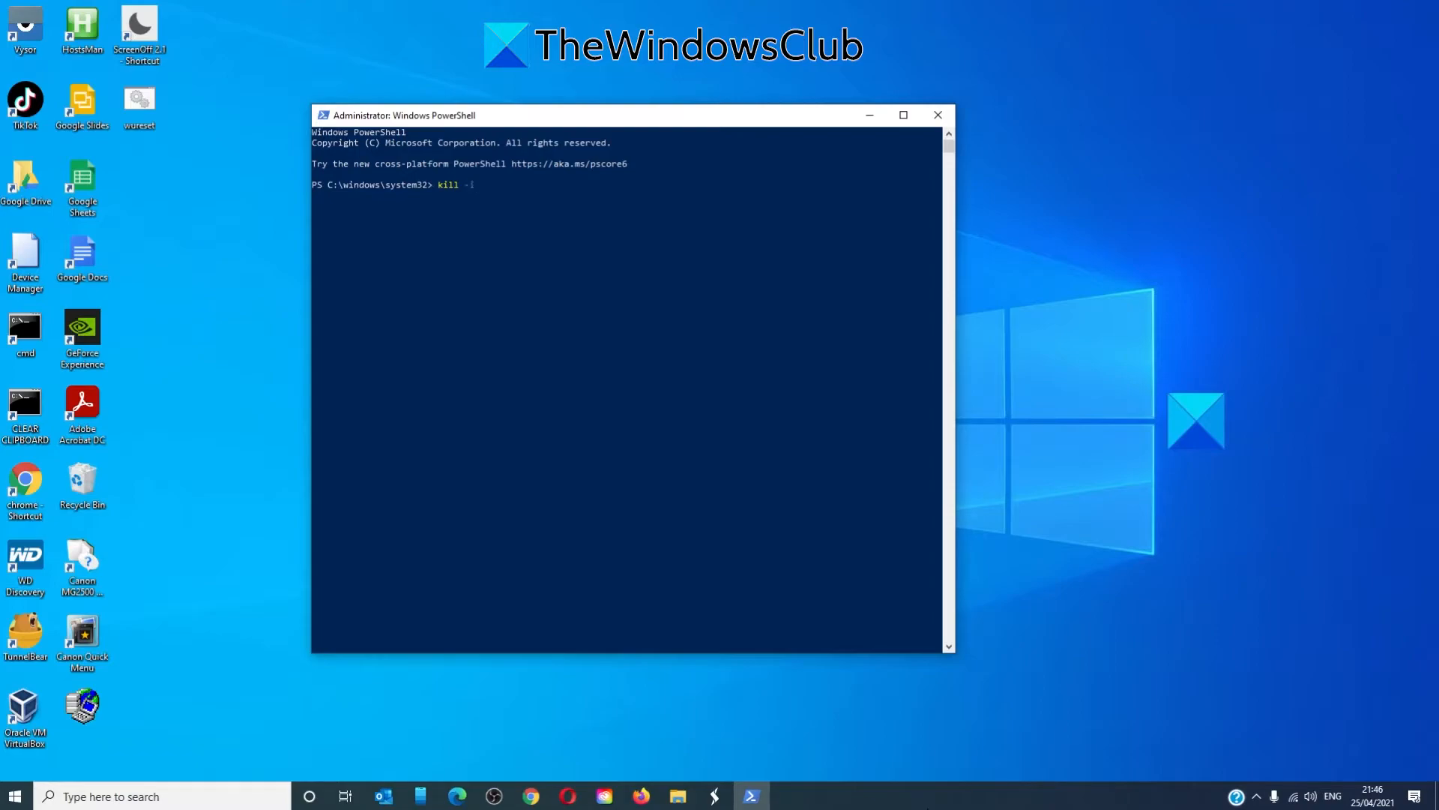
text(d)
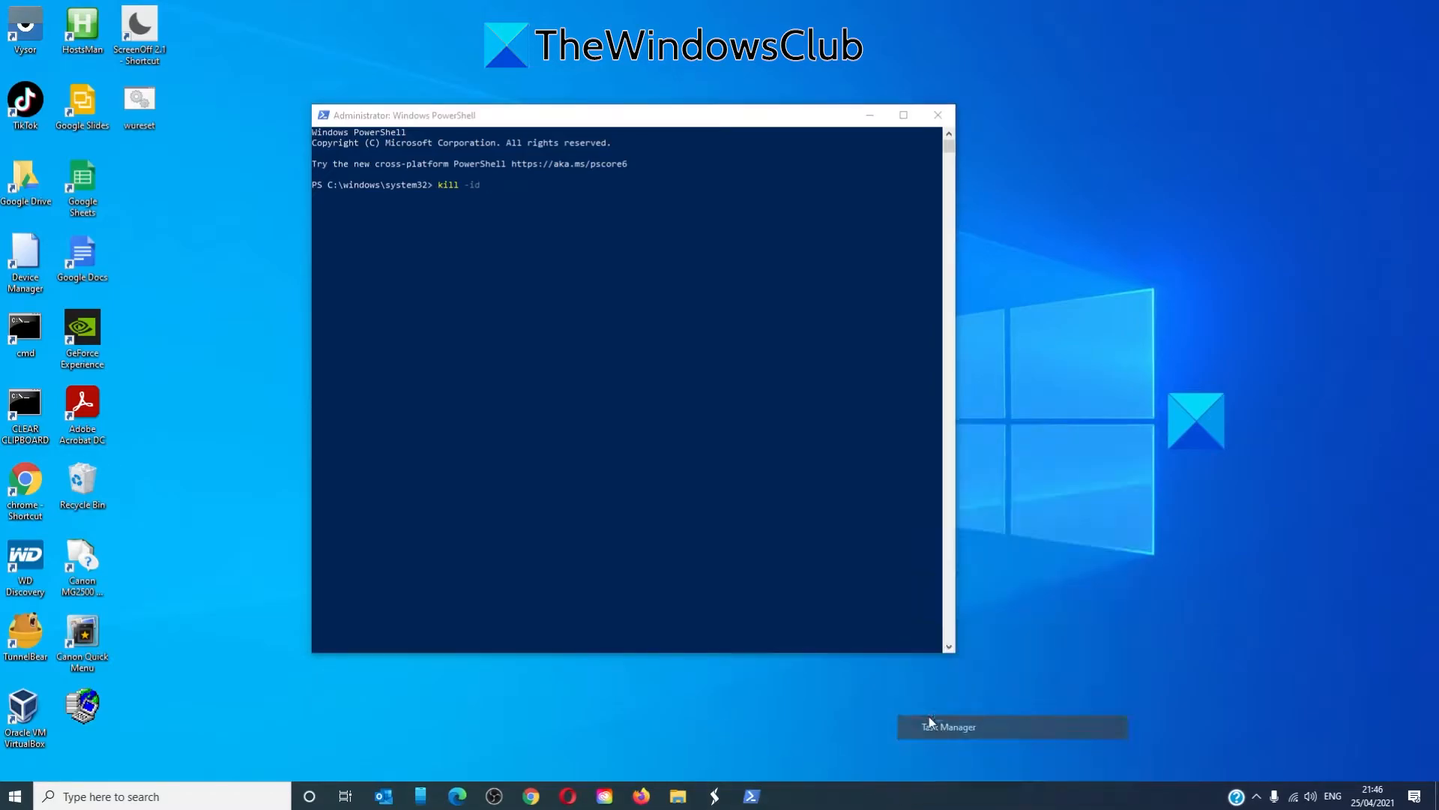
click(948, 727)
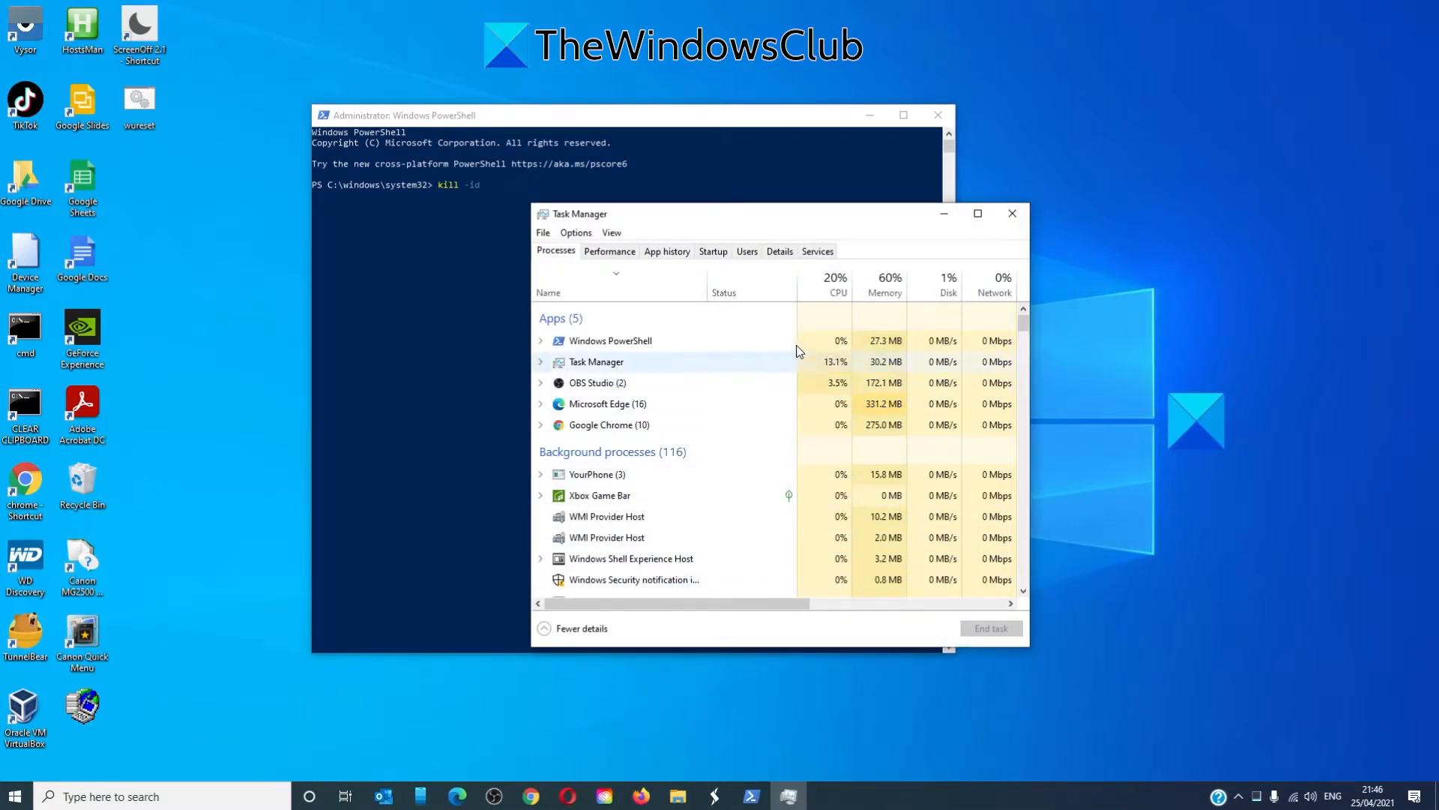
click(818, 251)
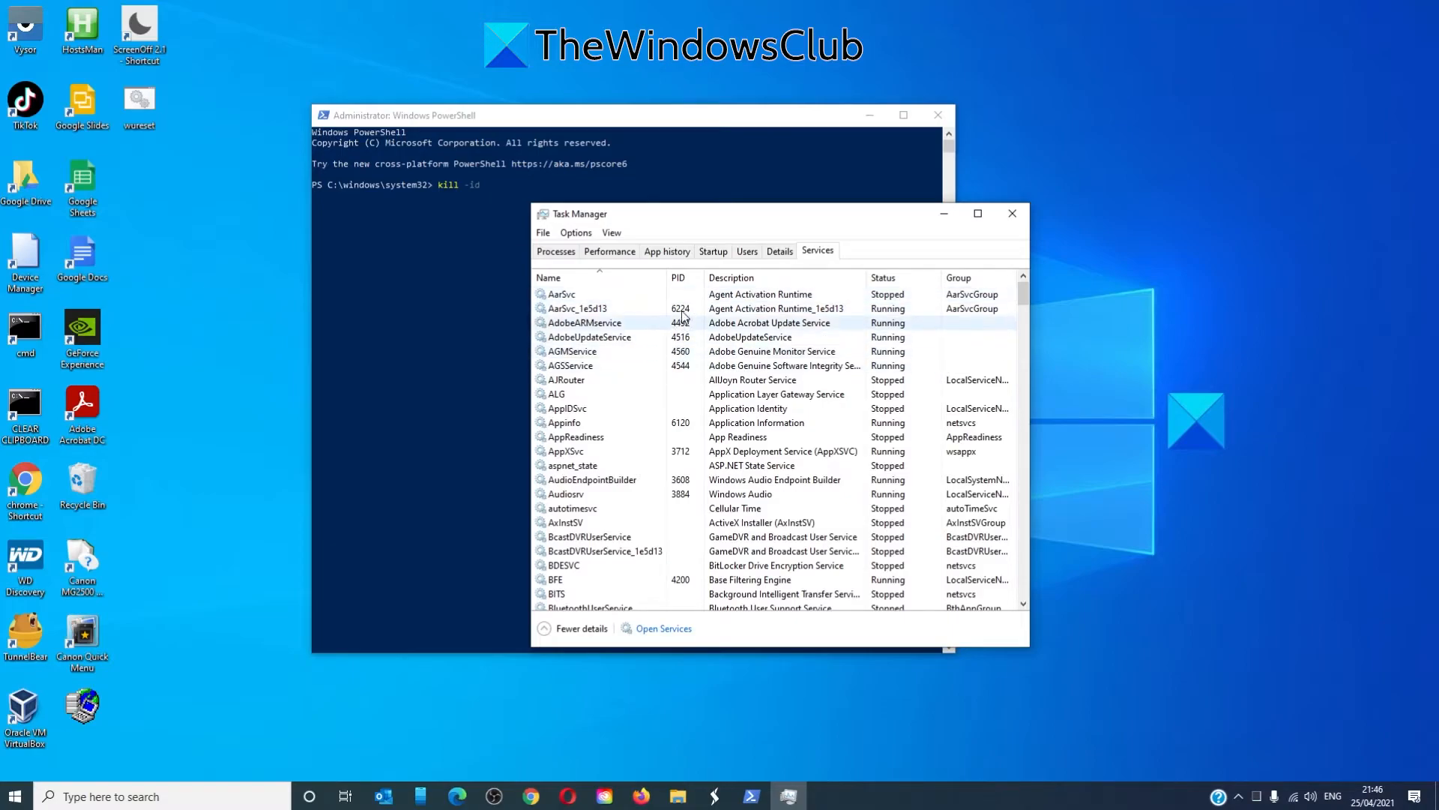
mouse_move(678, 281)
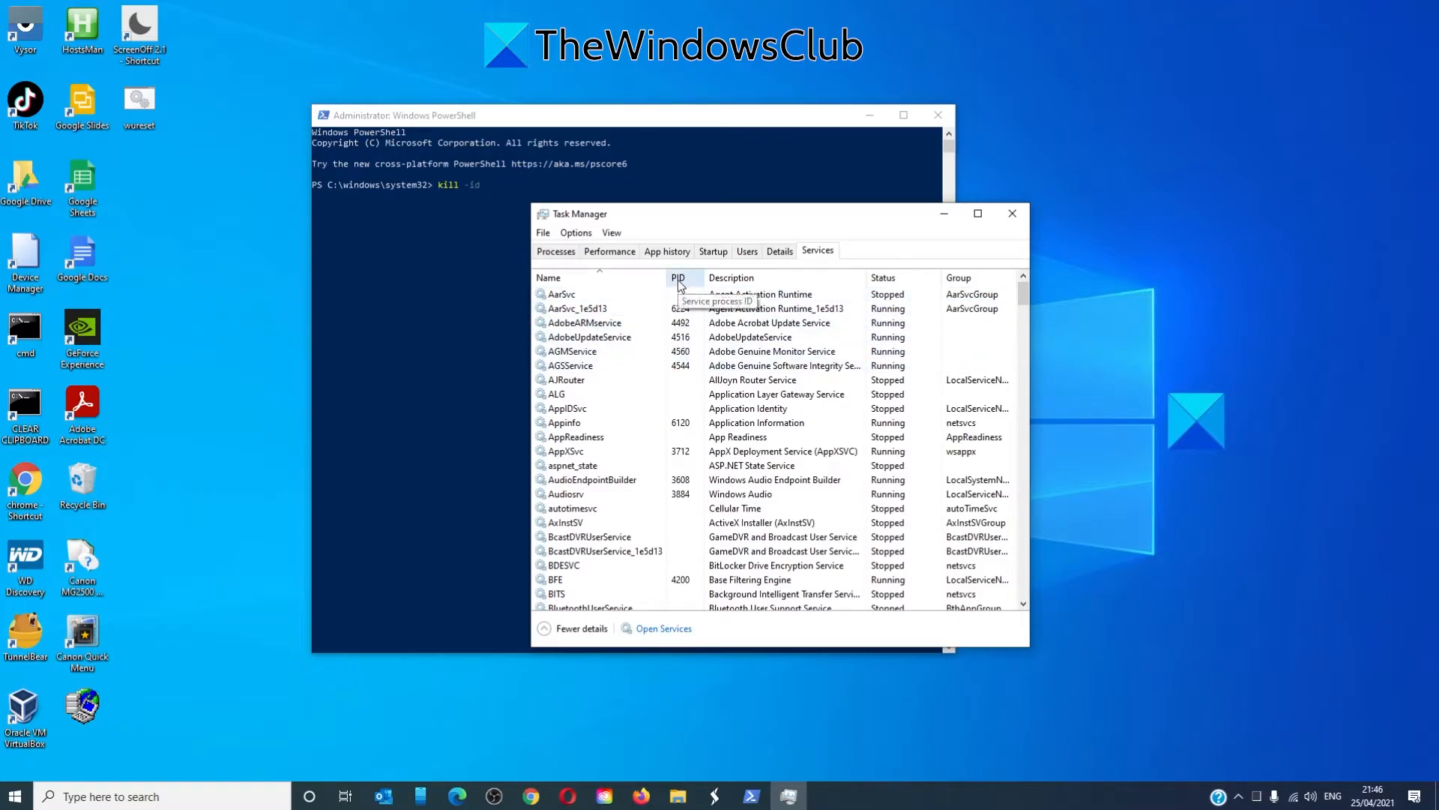
scroll(down, 3)
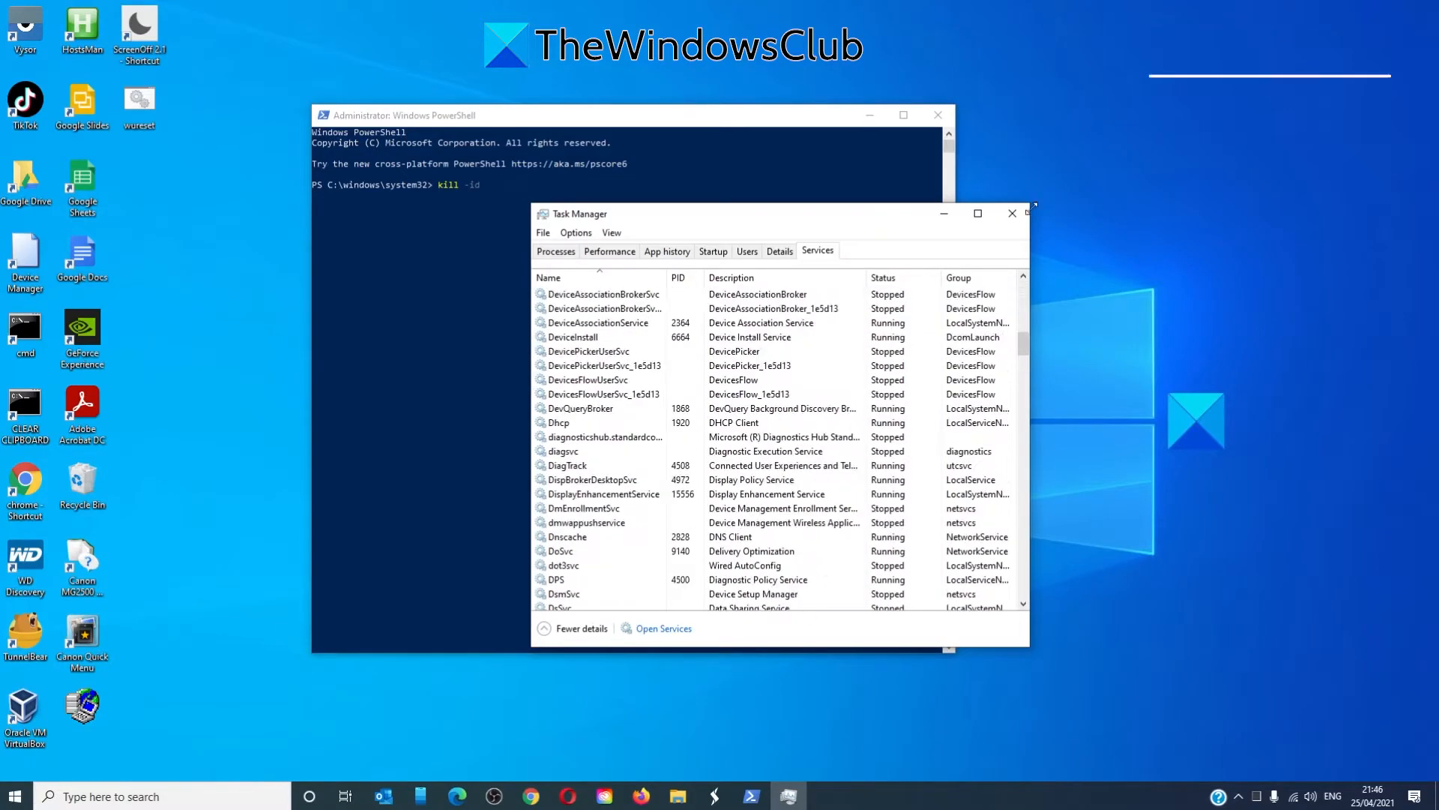
click(1012, 213)
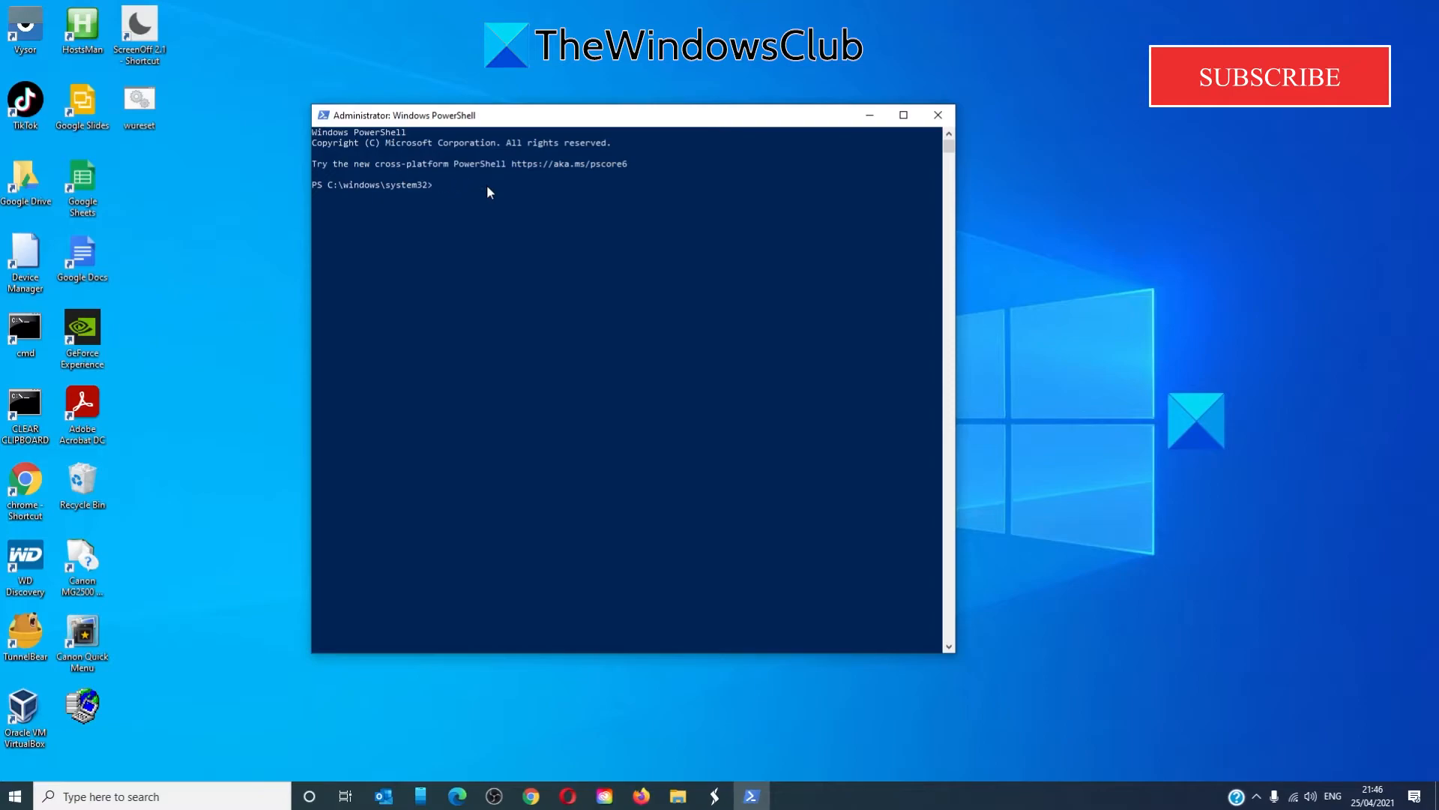
Run get-process and scroll through the list of process IDs and names
text(get-process)
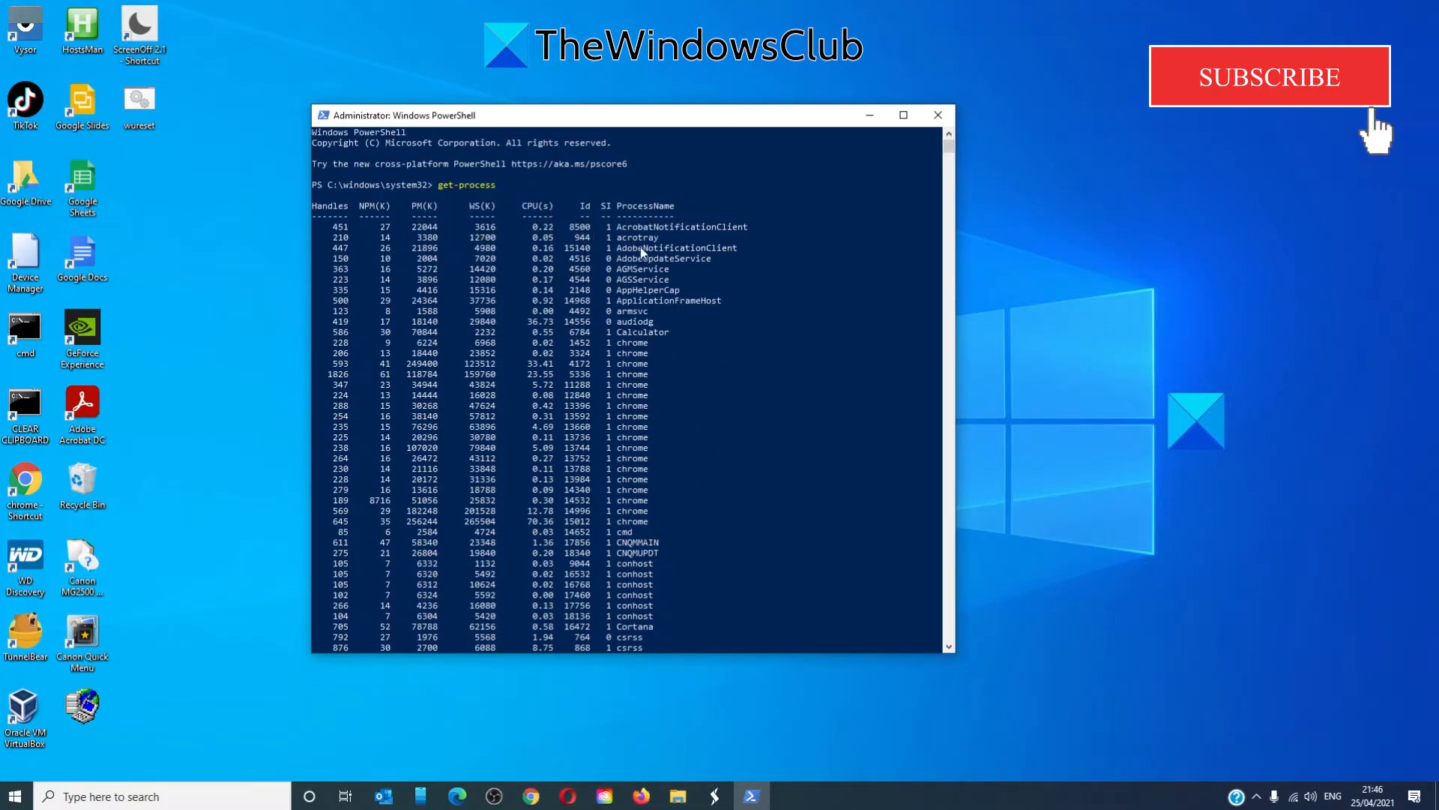
scroll(down, 3)
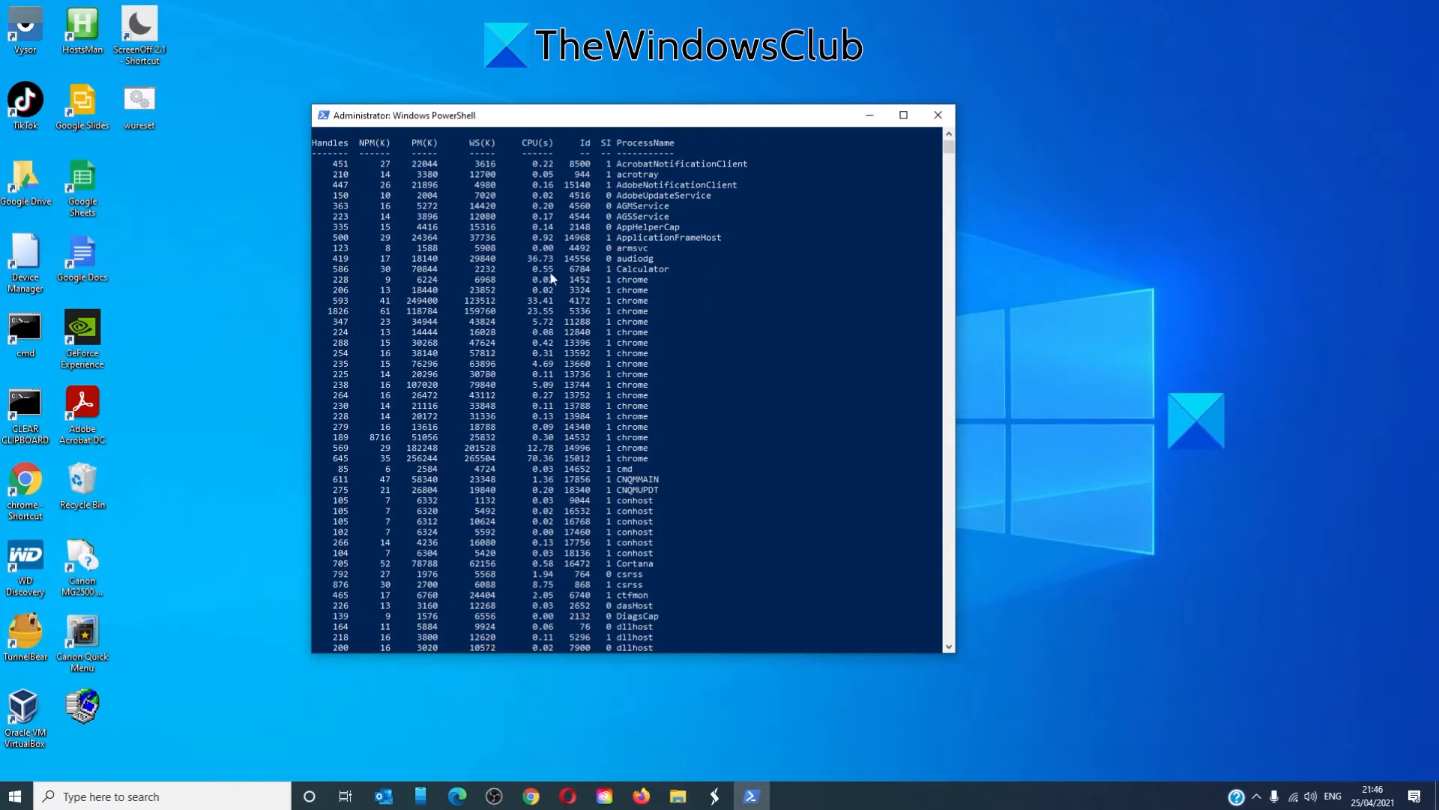
mouse_move(620, 279)
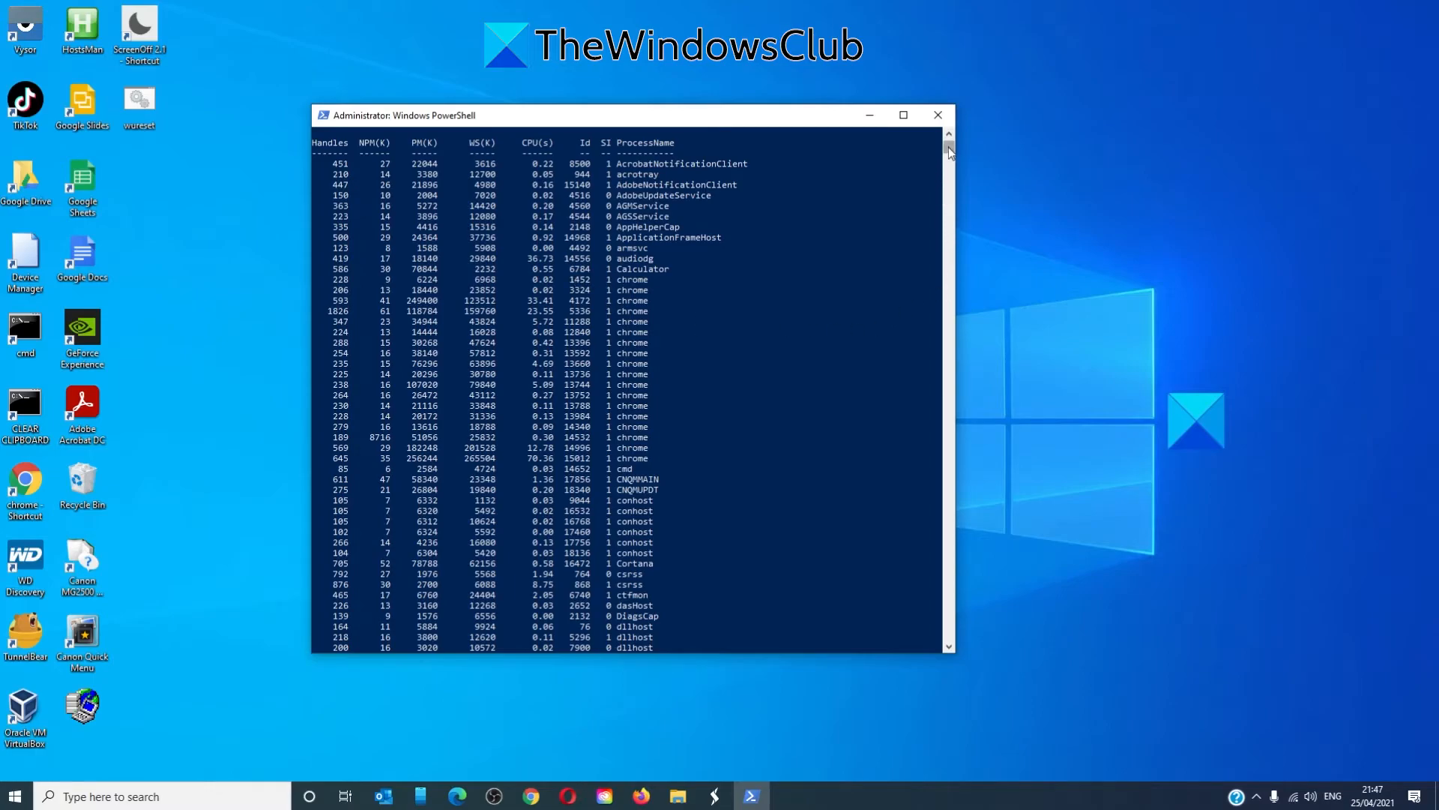
scroll(down, 3)
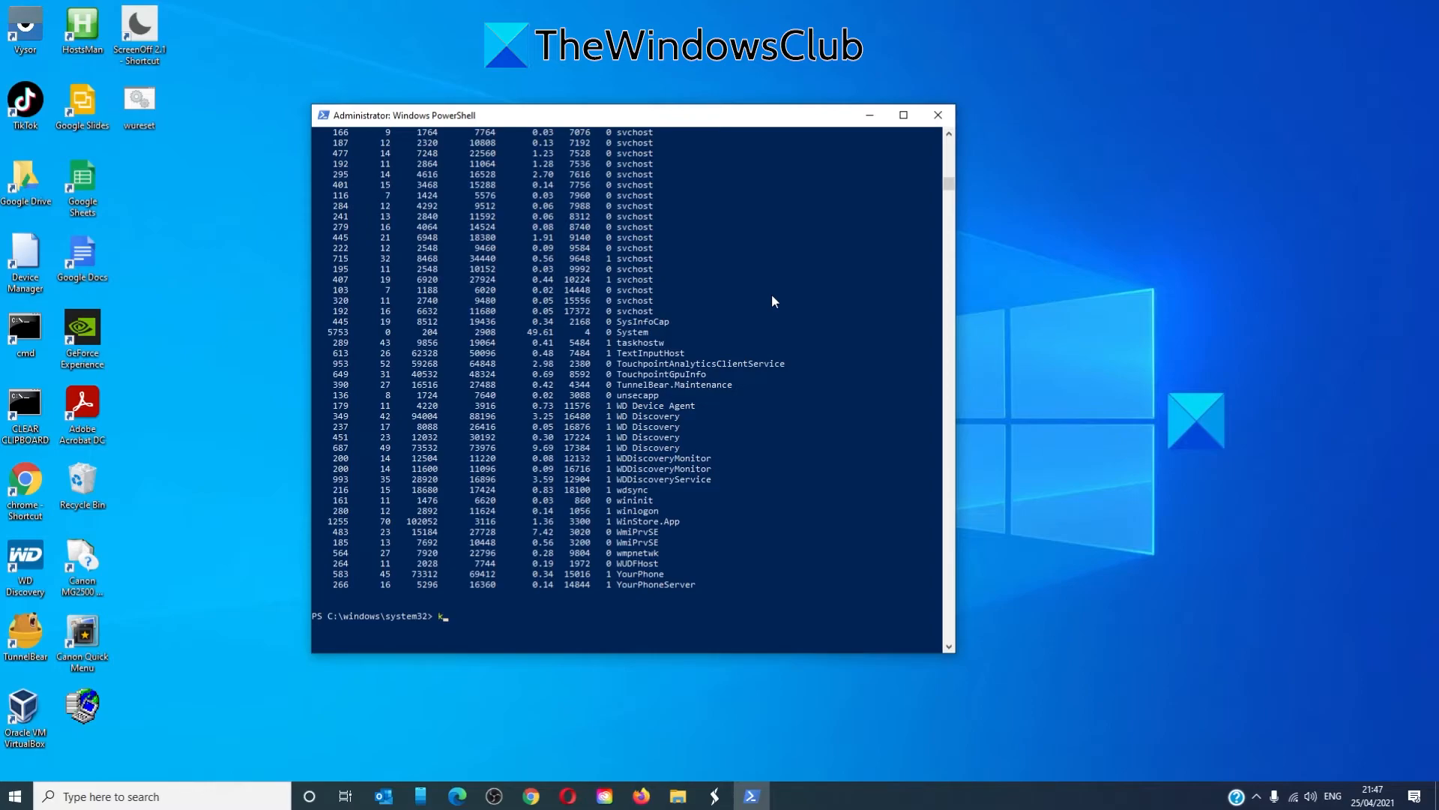
Run kill -id 67 to end the process with ID 67
text(kill)
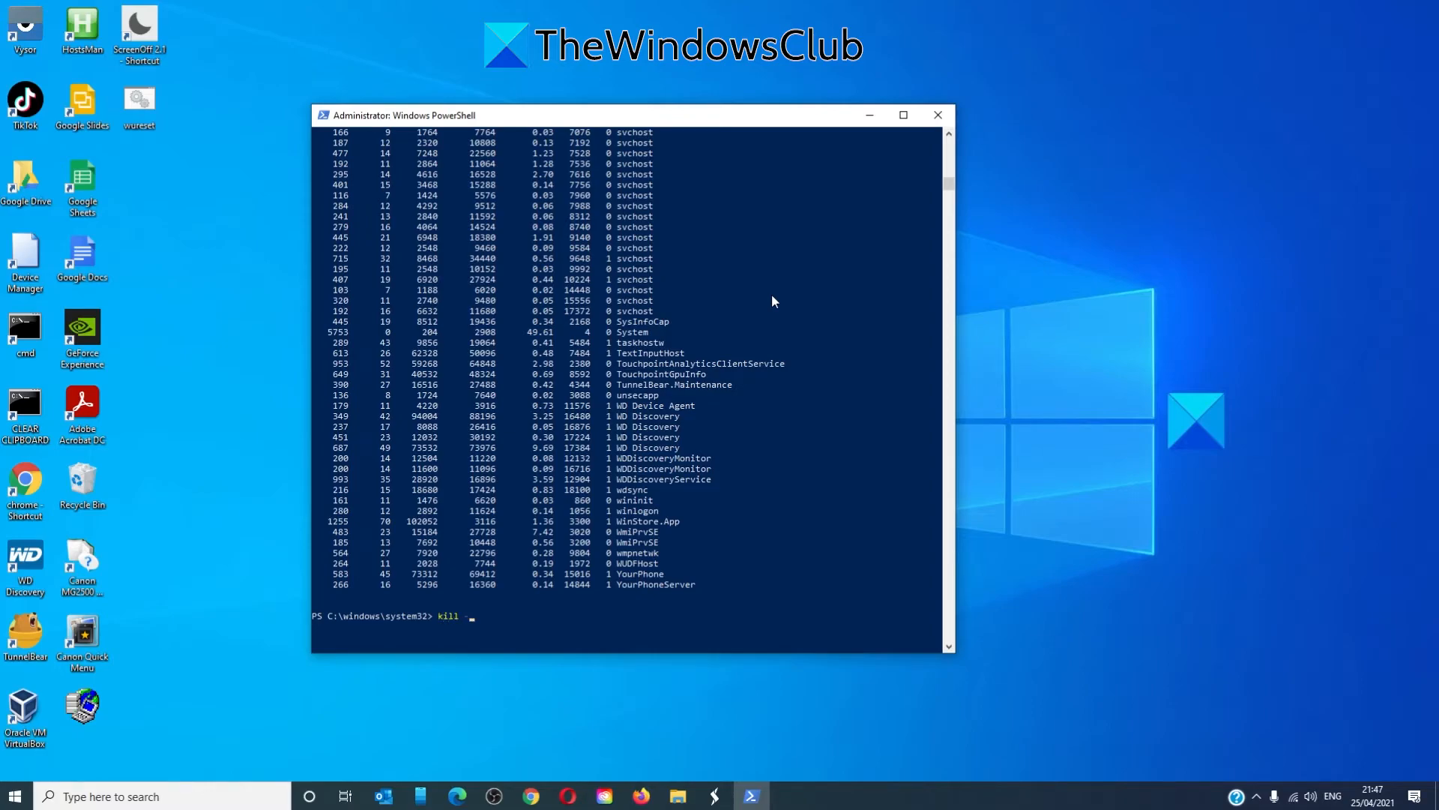
text(-id 67)
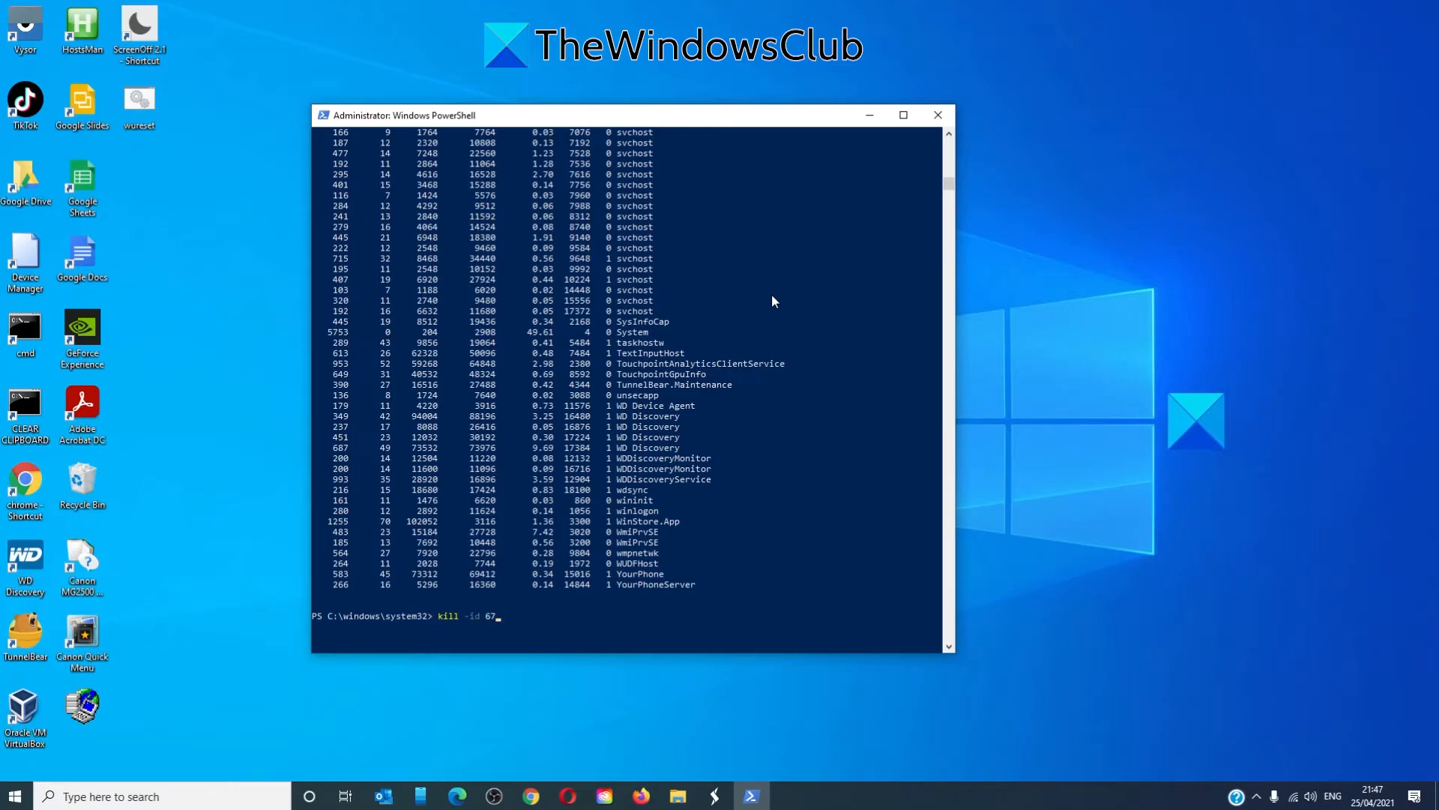
key(Enter)
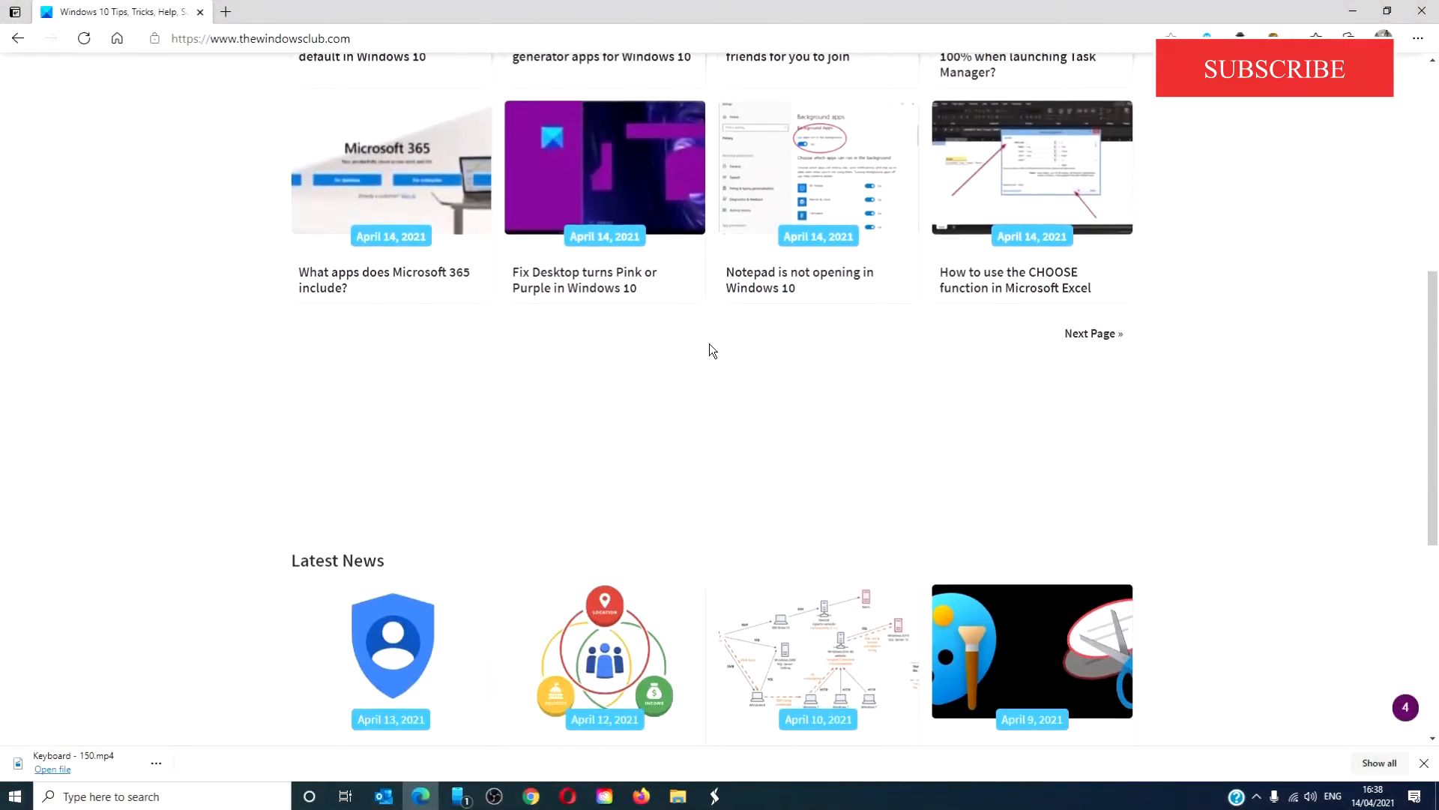
scroll(down, 3)
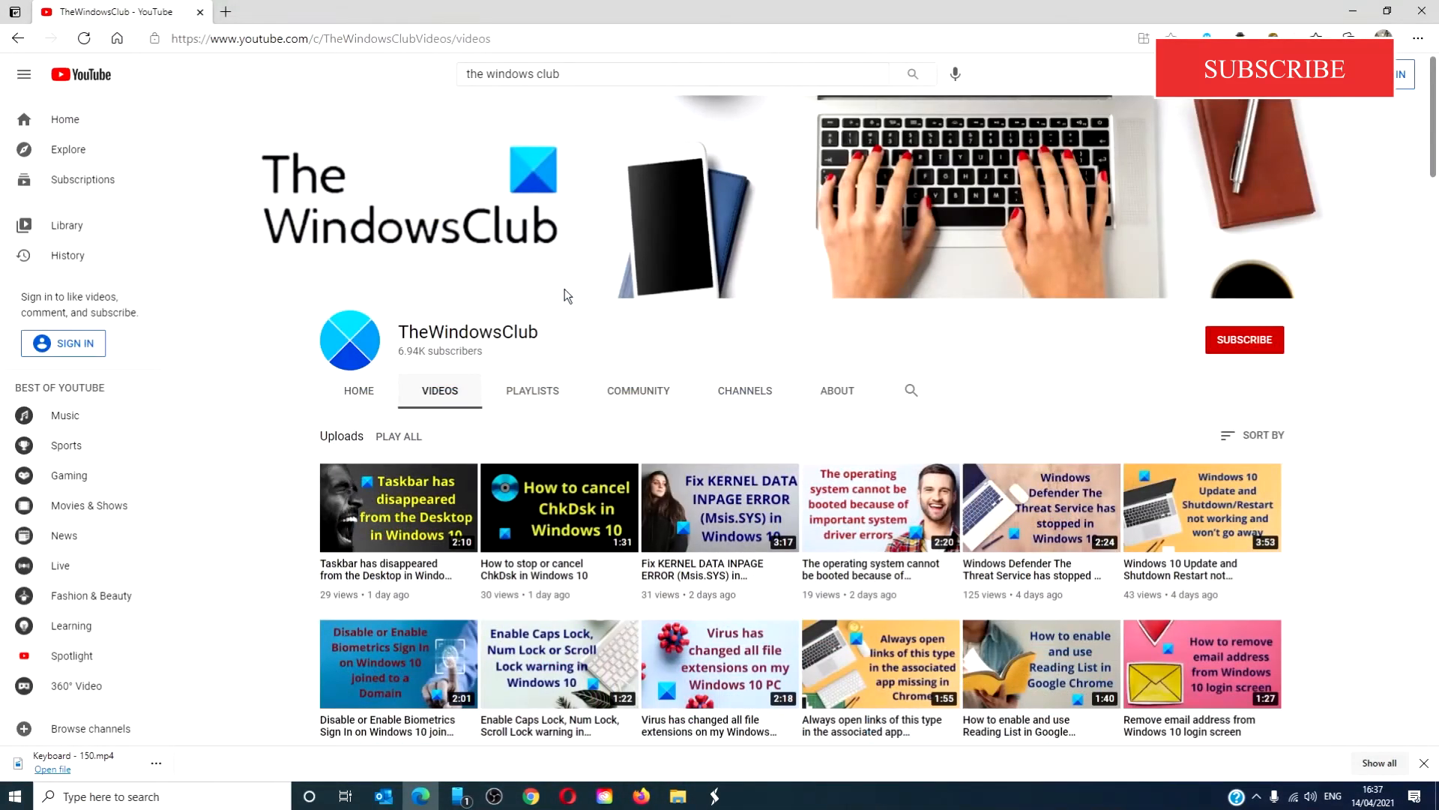
Scroll down through TheWindowsClub's uploaded videos on YouTube
scroll(down, 3)
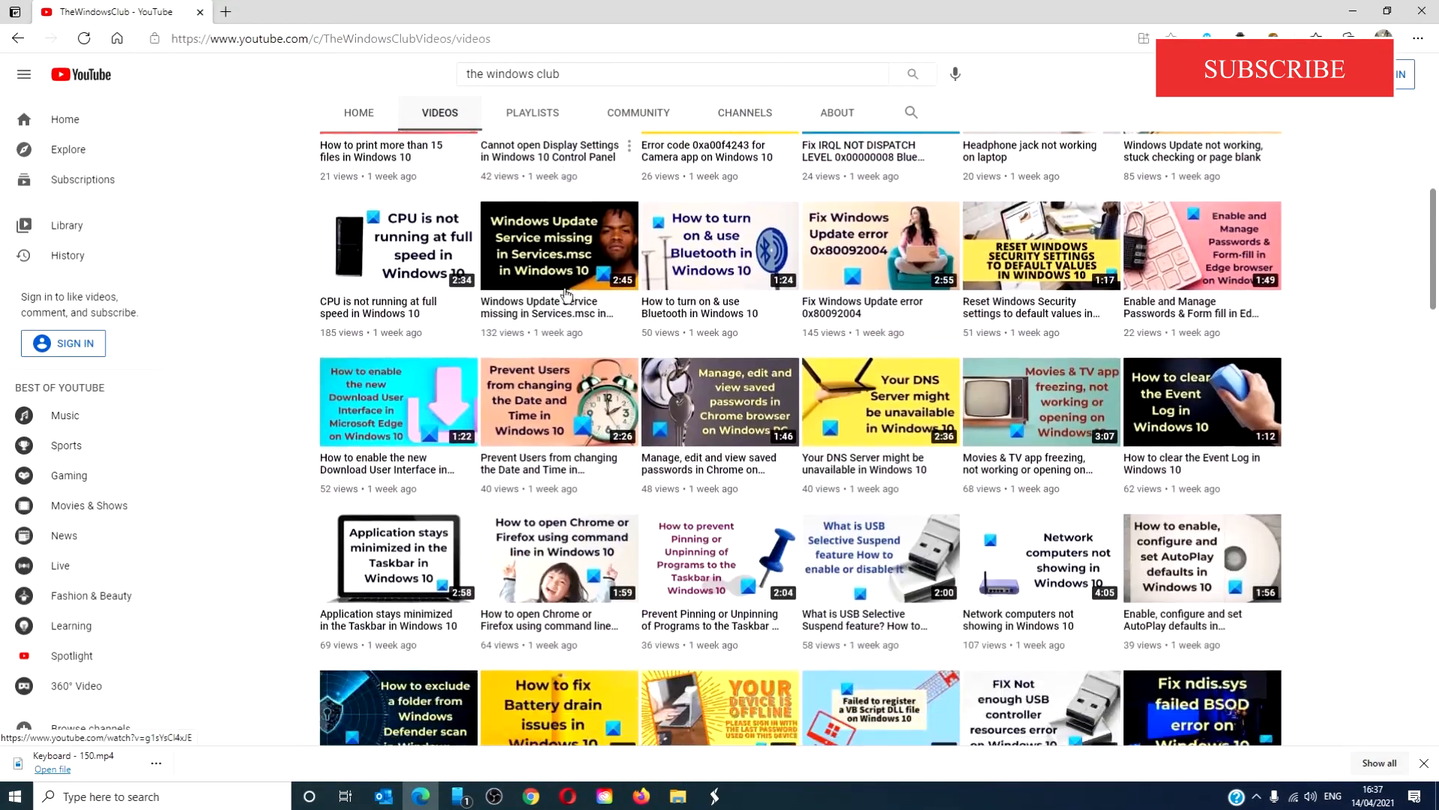
scroll(down, 3)
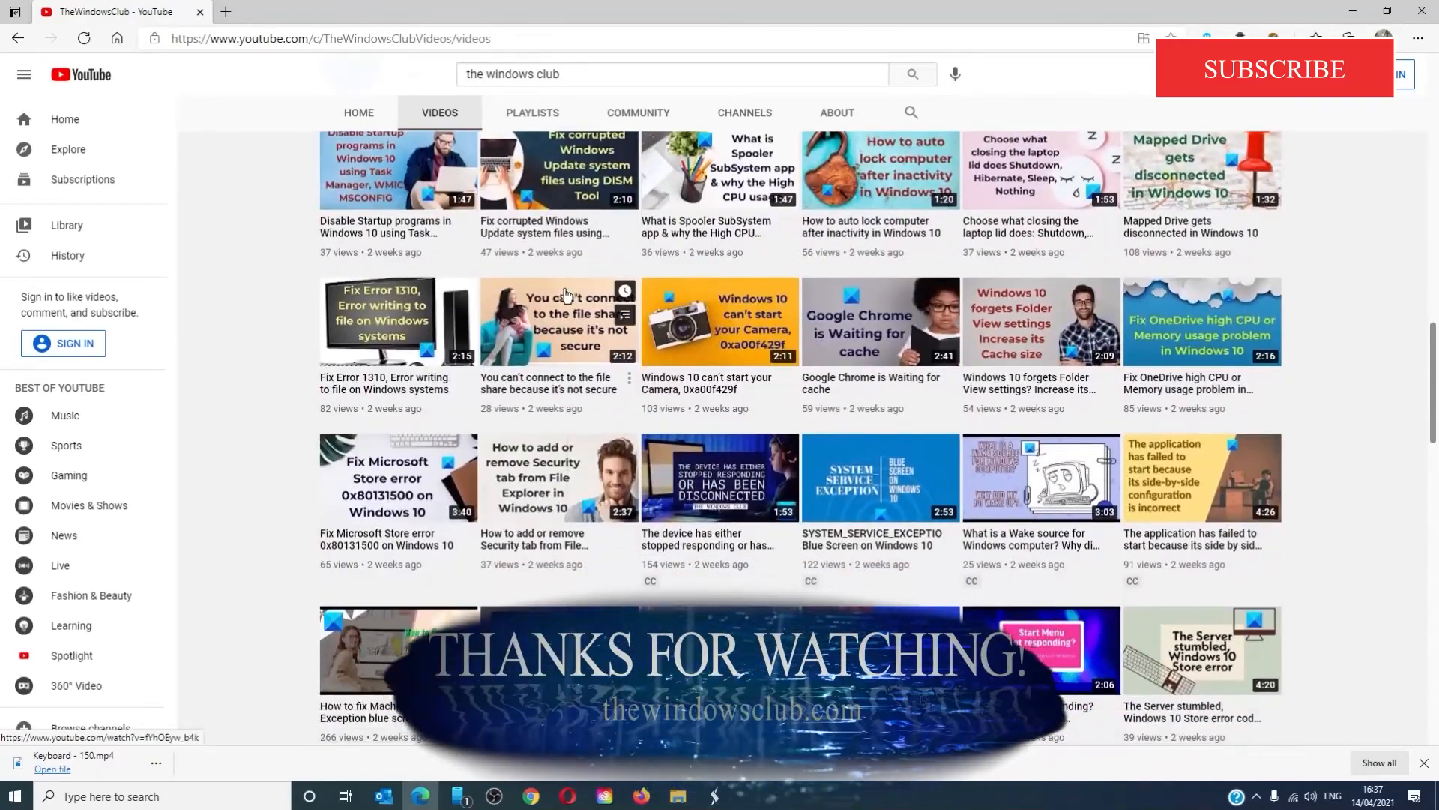
scroll(down, 3)
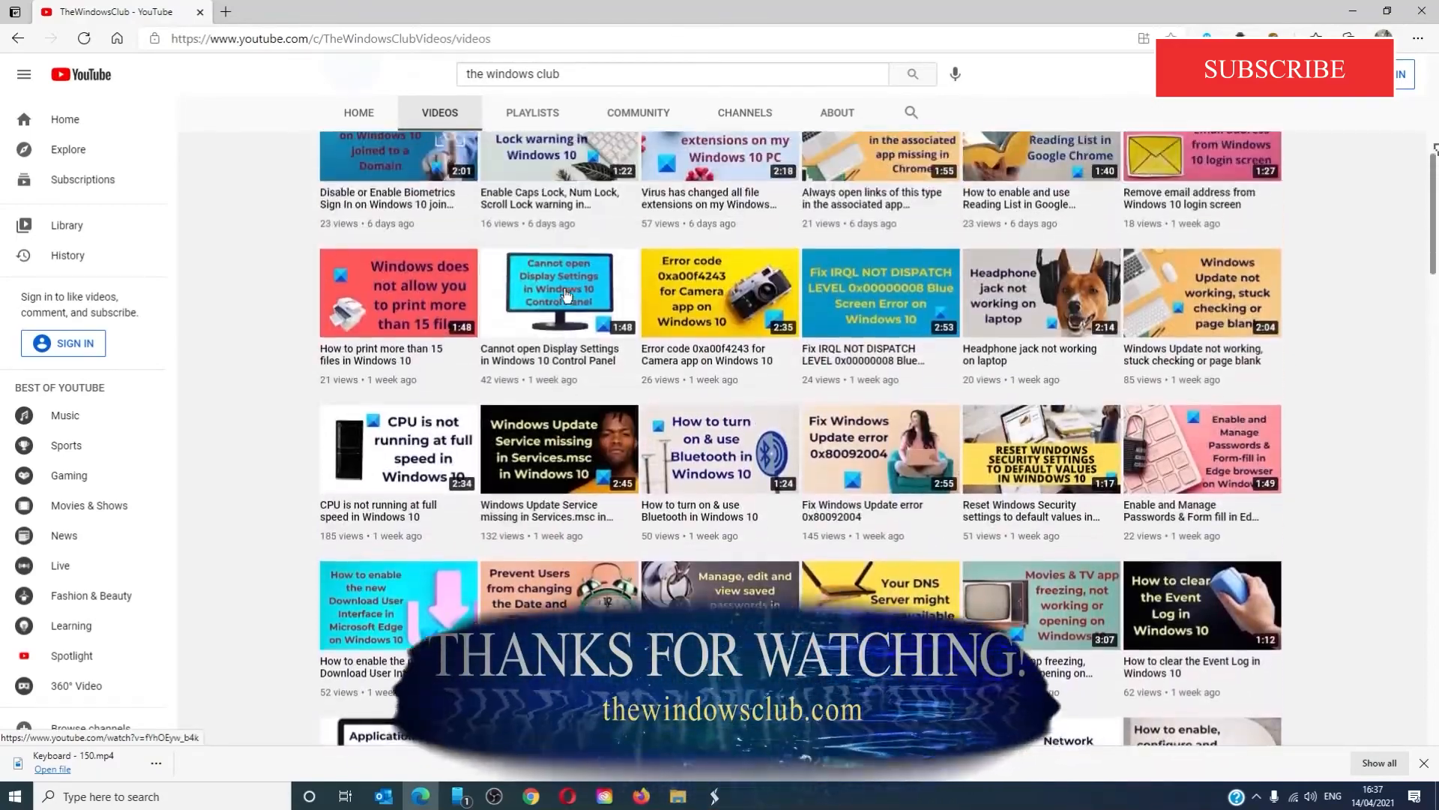